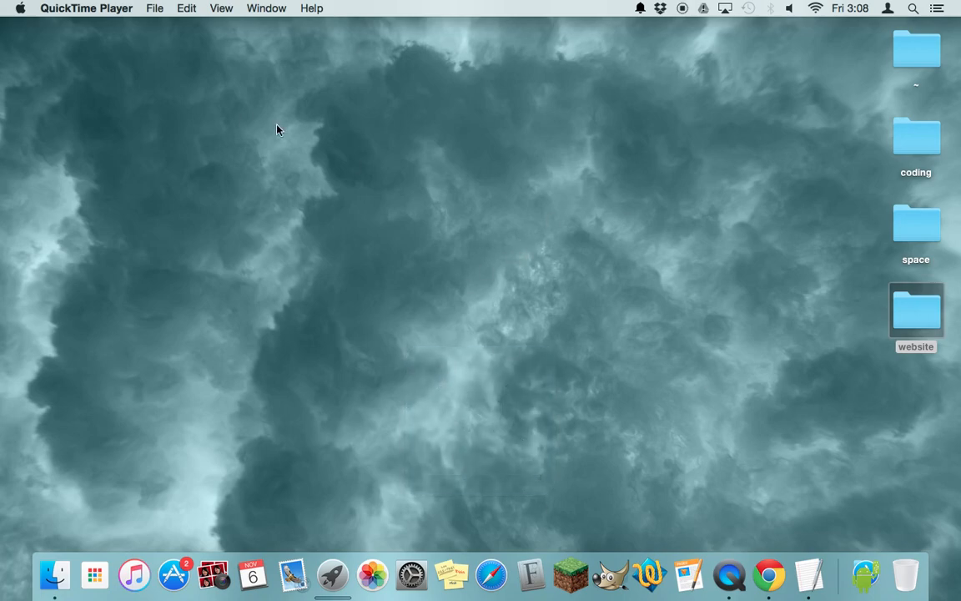
mouse_move(444, 46)
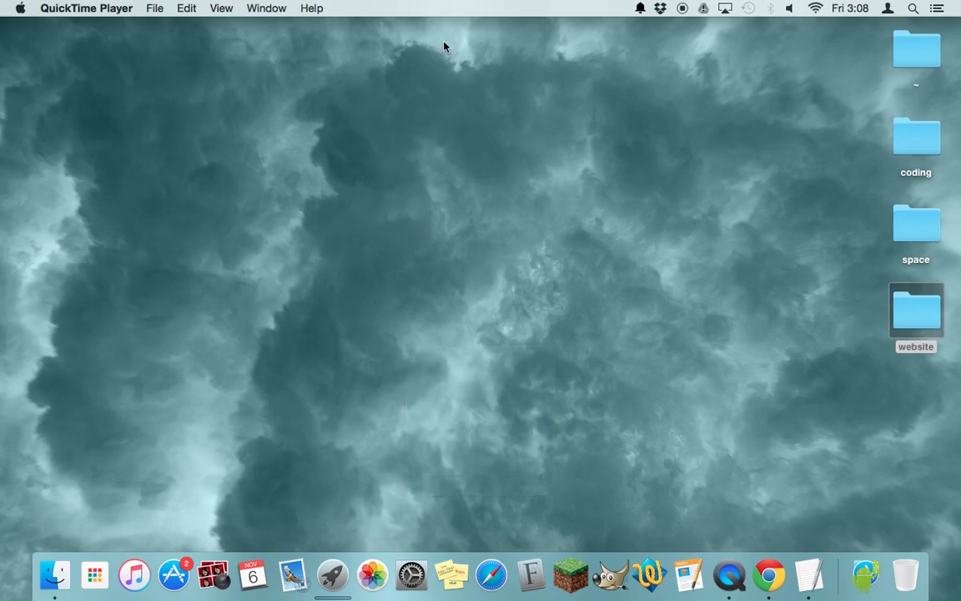
mouse_move(464, 241)
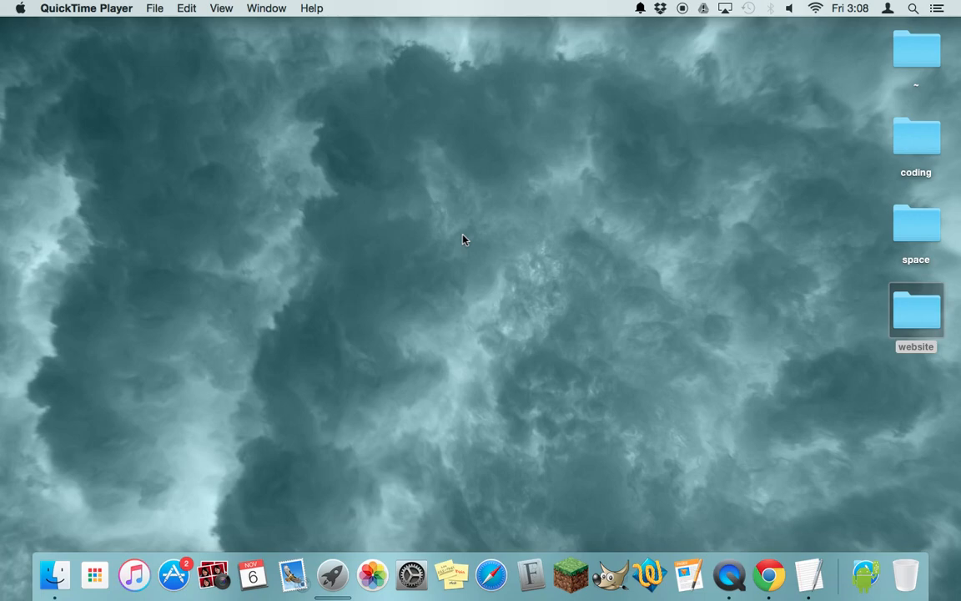
mouse_move(674, 424)
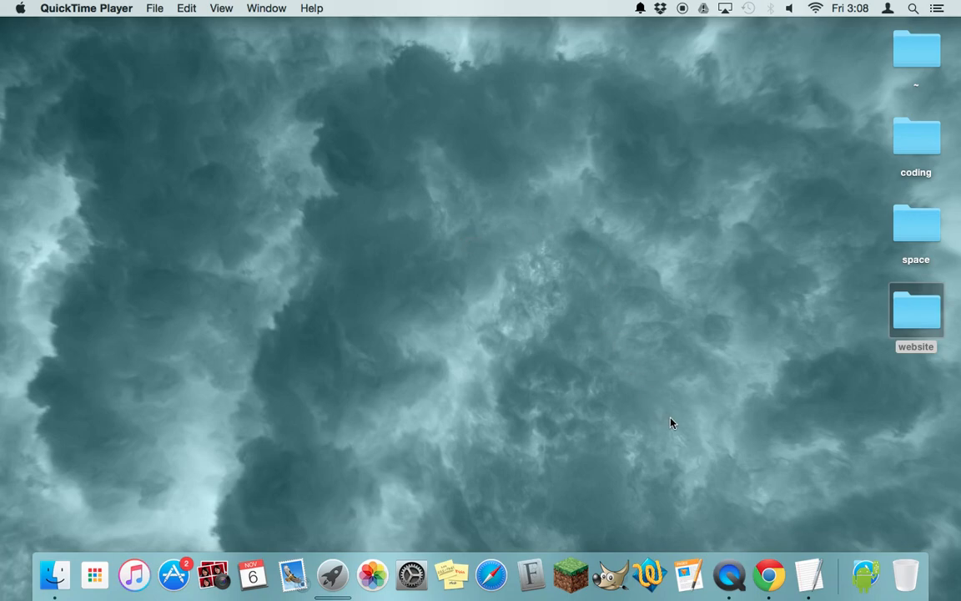
Bring up Chrome showing index.txt as plain source, then select the website folder on the desktop.
click(915, 312)
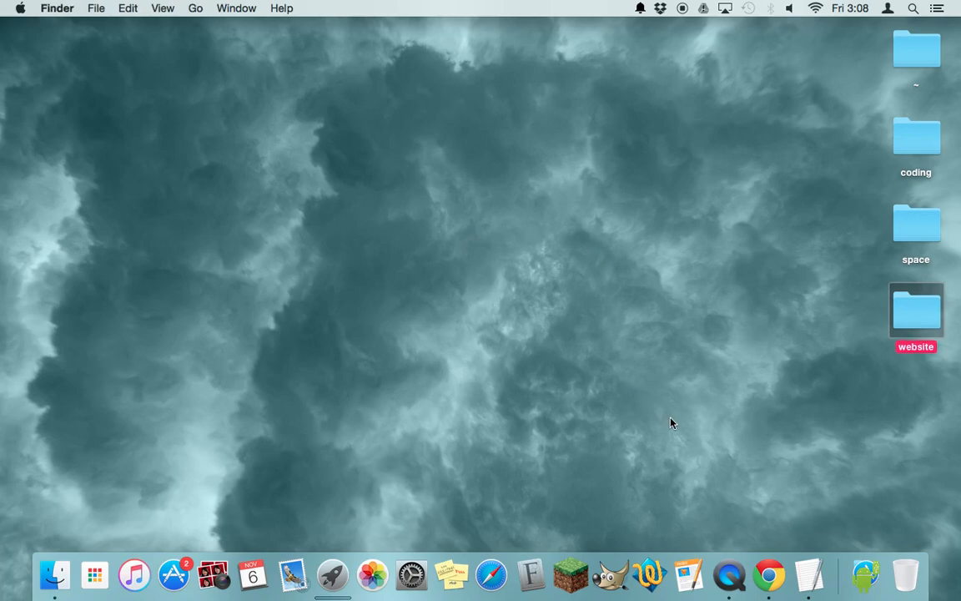
mouse_move(721, 451)
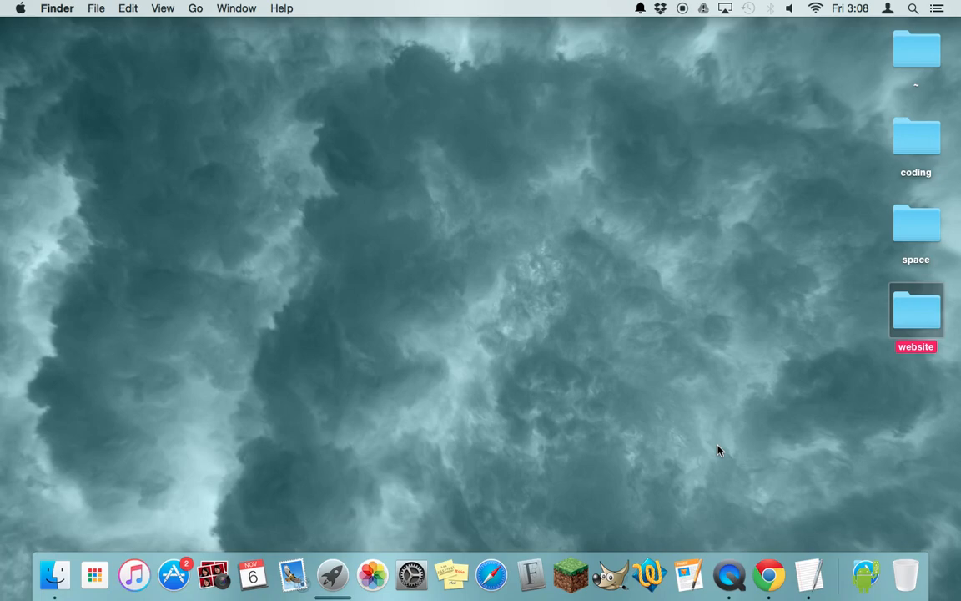
mouse_move(775, 574)
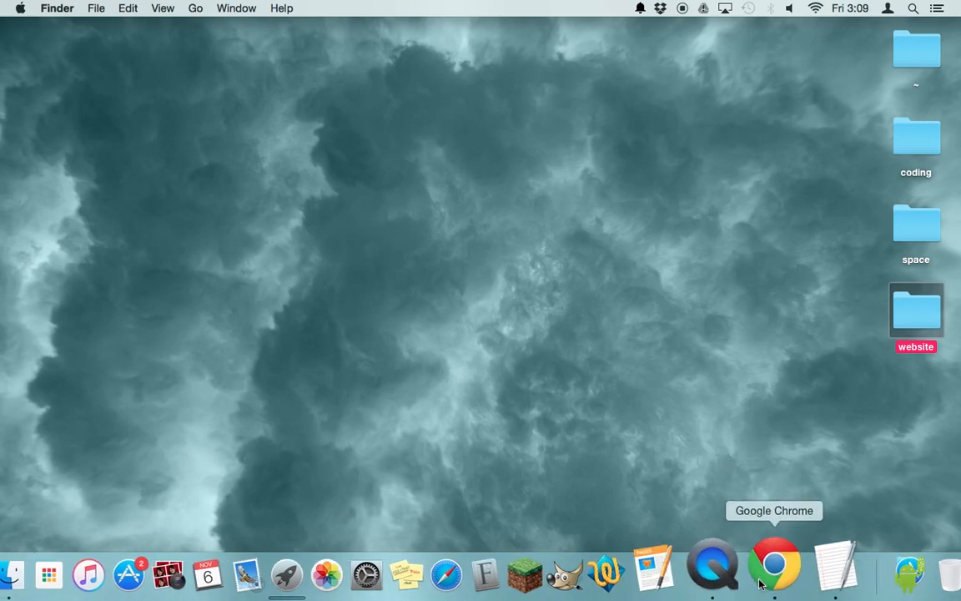
click(774, 574)
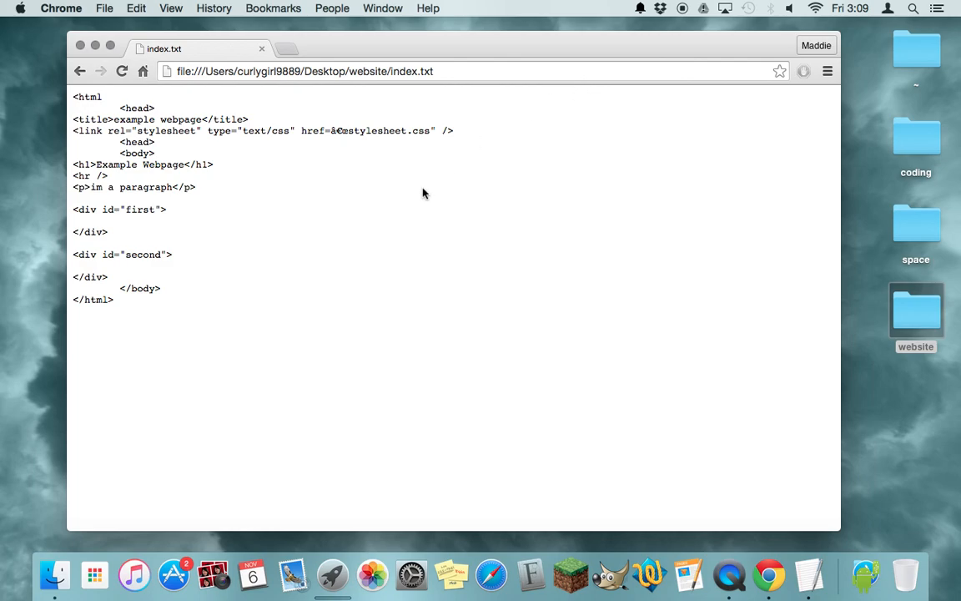
mouse_move(579, 471)
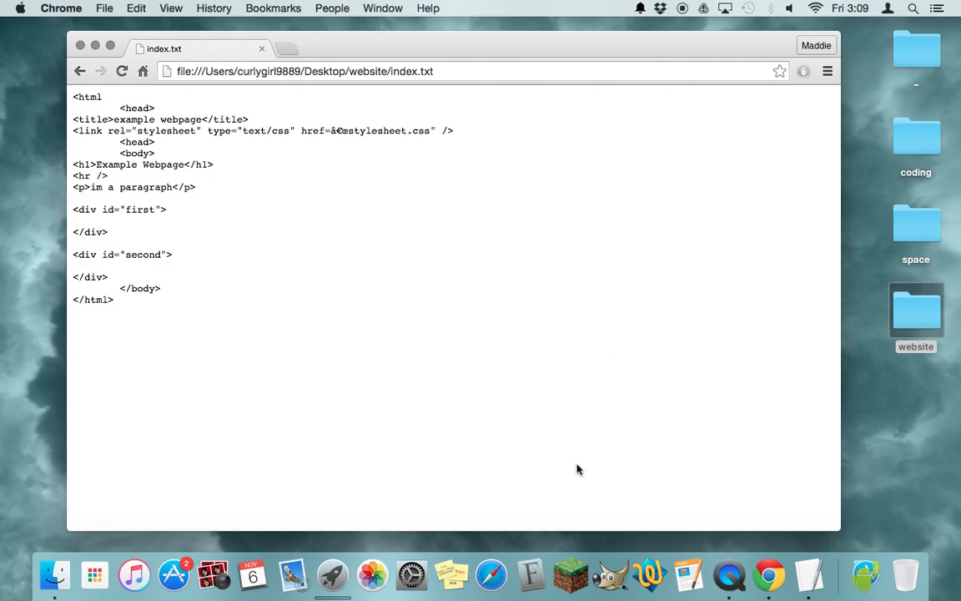
mouse_move(430, 277)
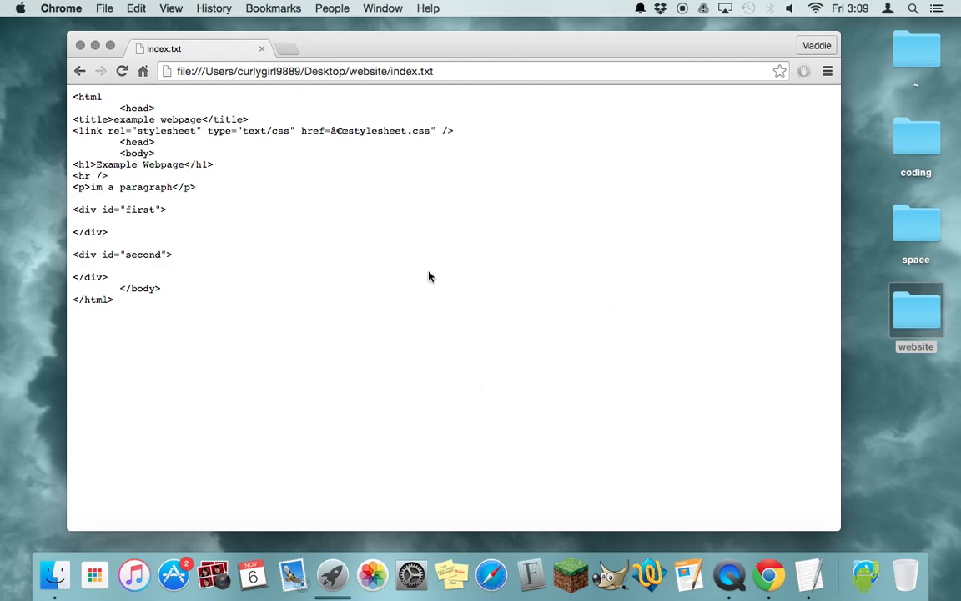
mouse_move(291, 341)
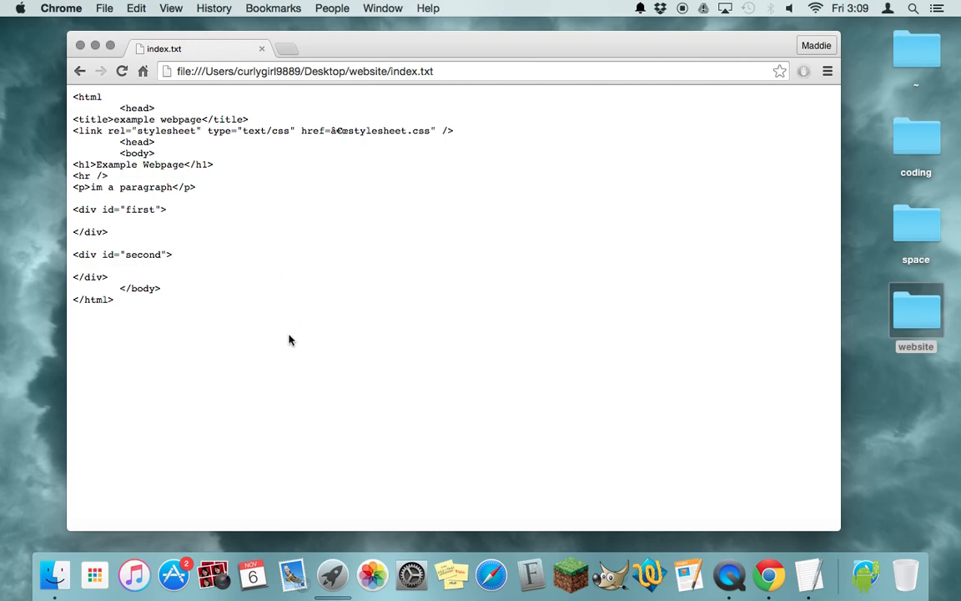
mouse_move(241, 234)
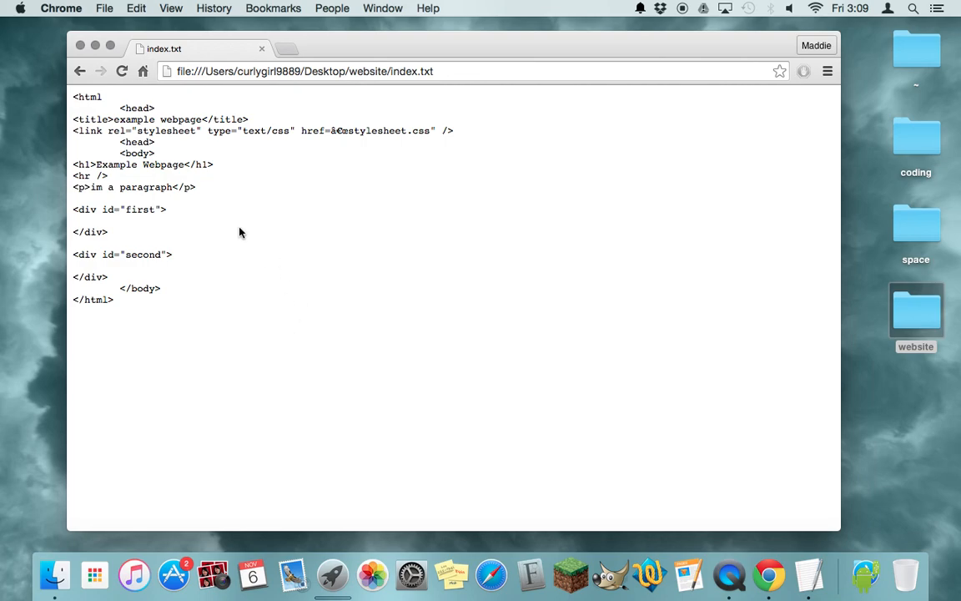
click(915, 315)
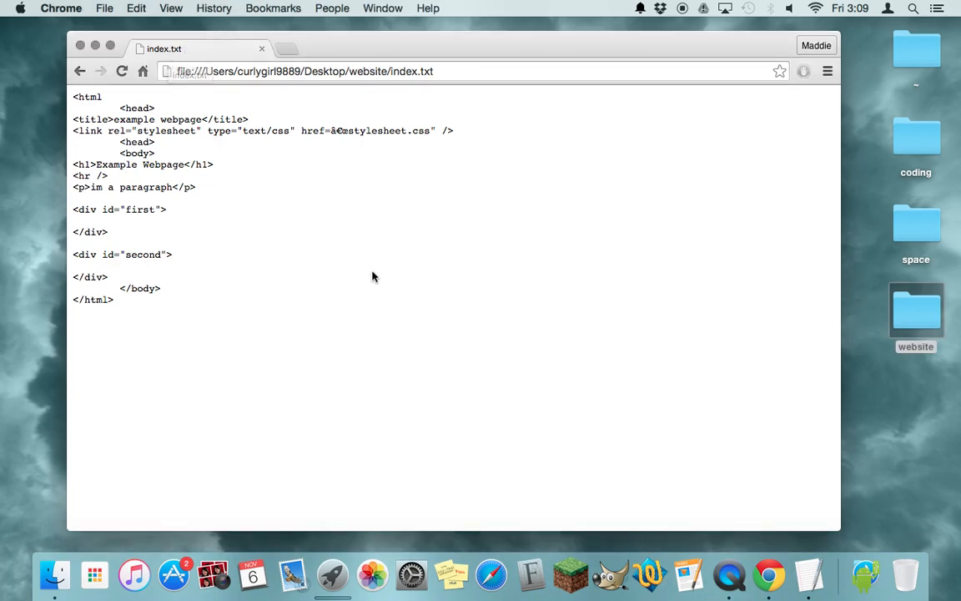
click(915, 313)
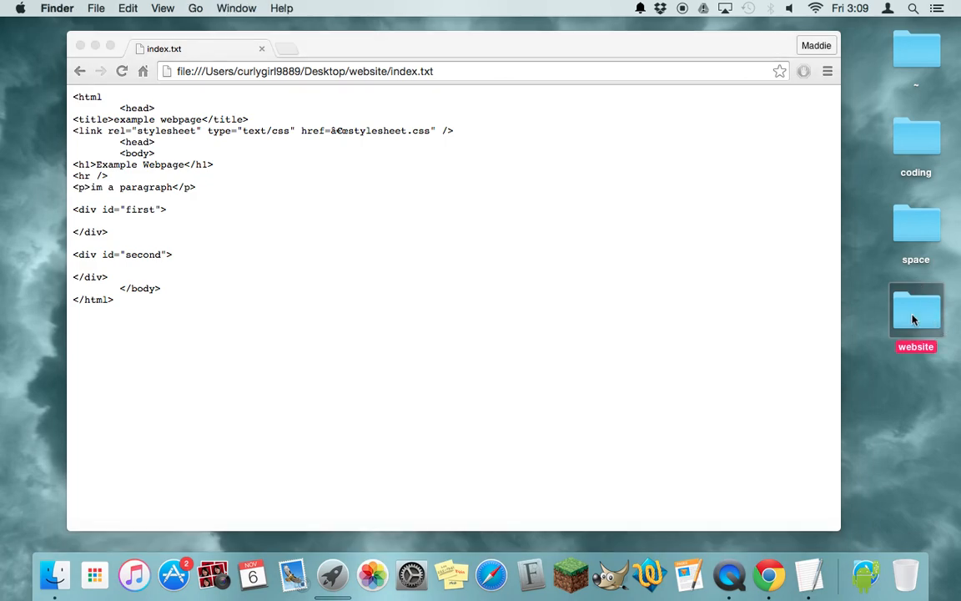
Enter the website folder in Finder and bring up the context menu for the index file.
double_click(914, 313)
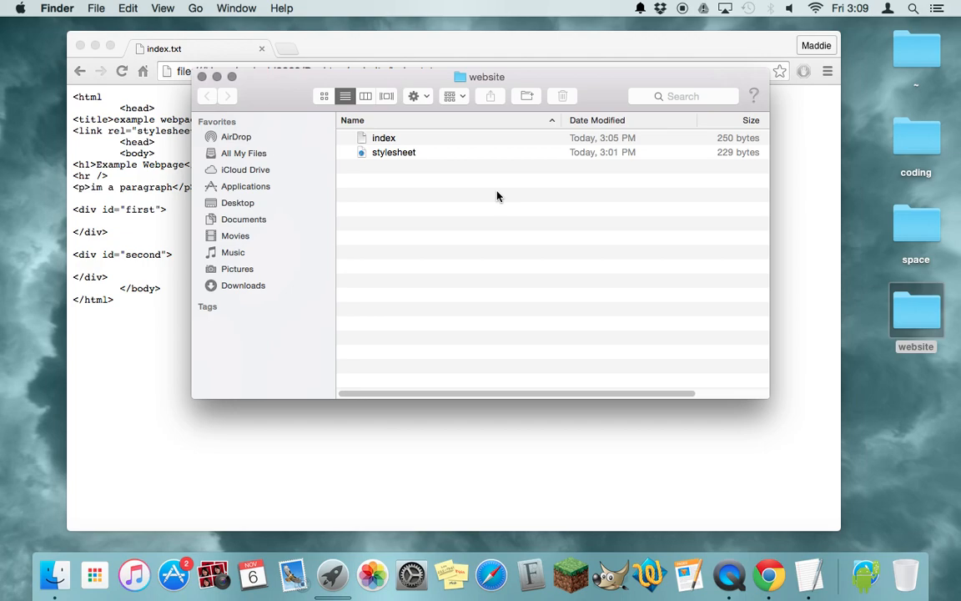
click(384, 137)
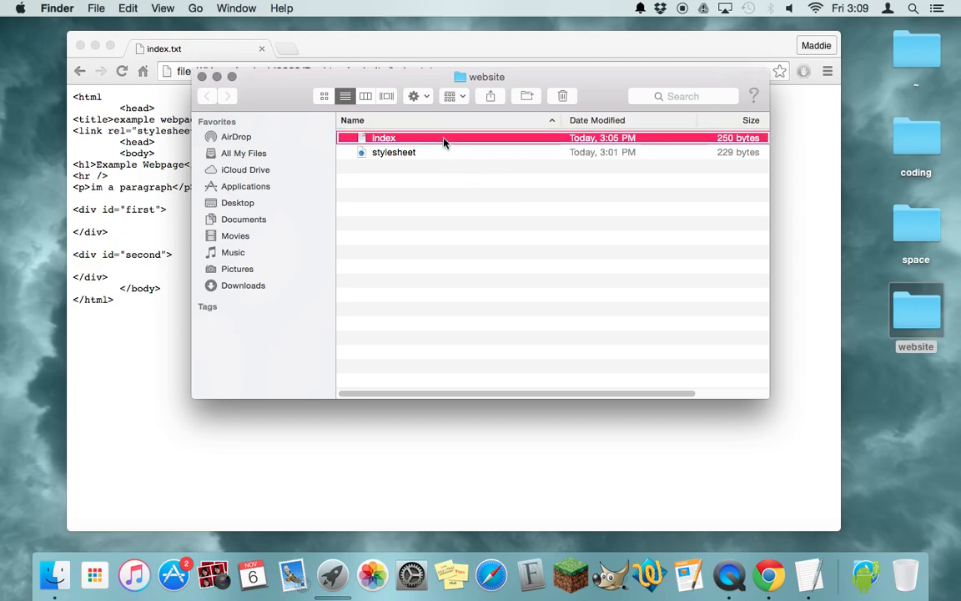
right_click(384, 137)
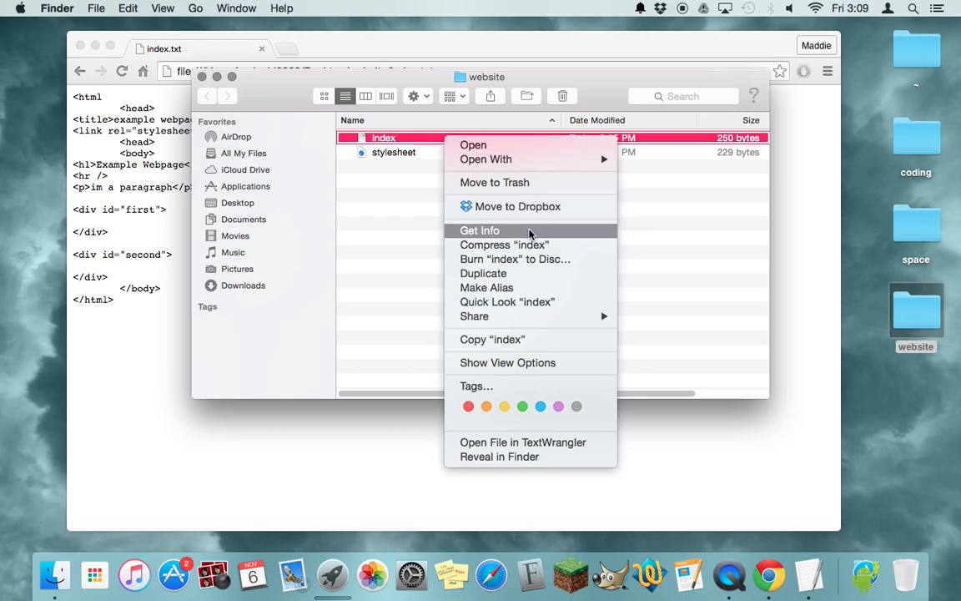
Rename index.txt to index.html via Get Info and confirm using the .html extension.
click(479, 231)
text(index.h)
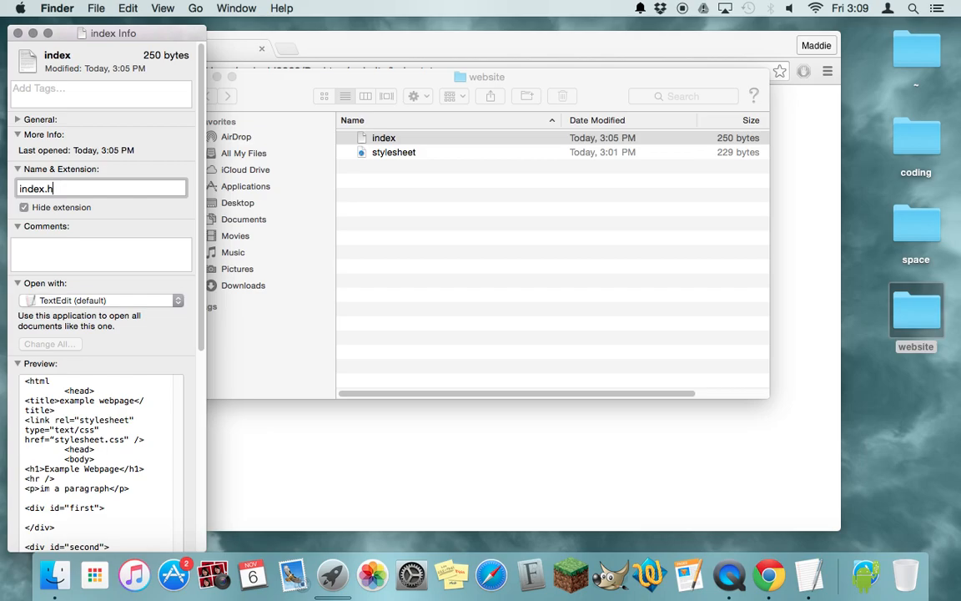
text(tml)
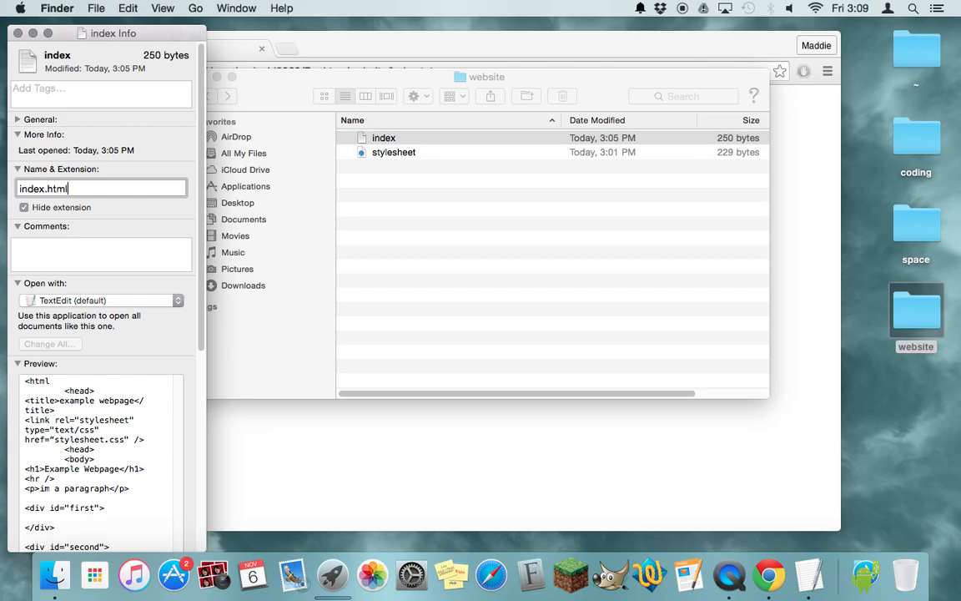
mouse_move(130, 205)
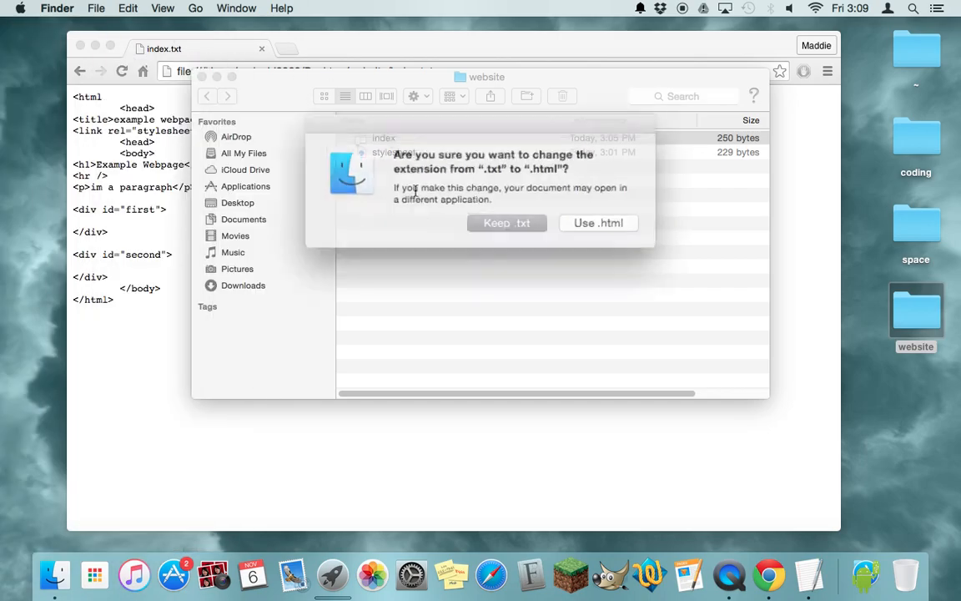
click(507, 223)
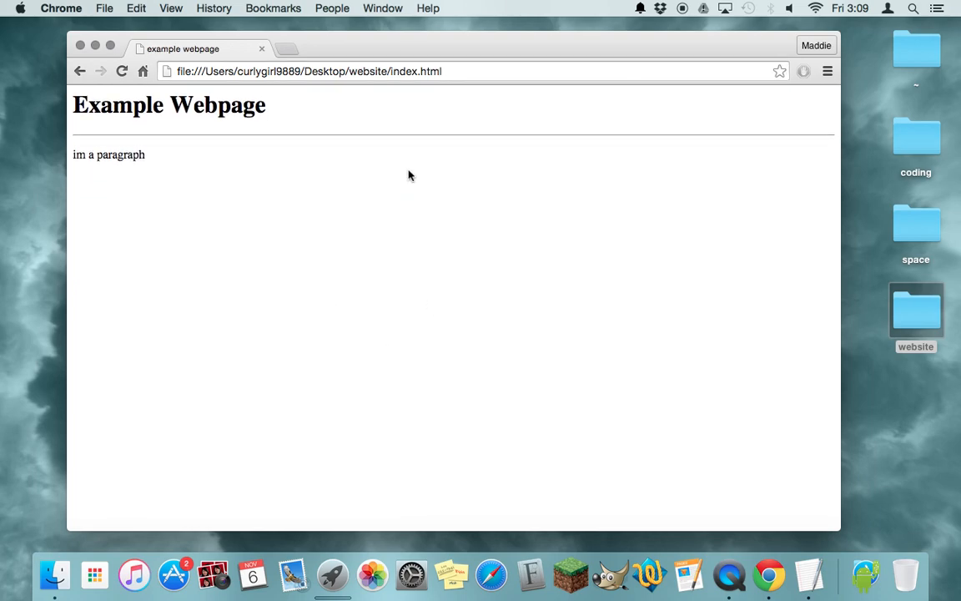
mouse_move(471, 324)
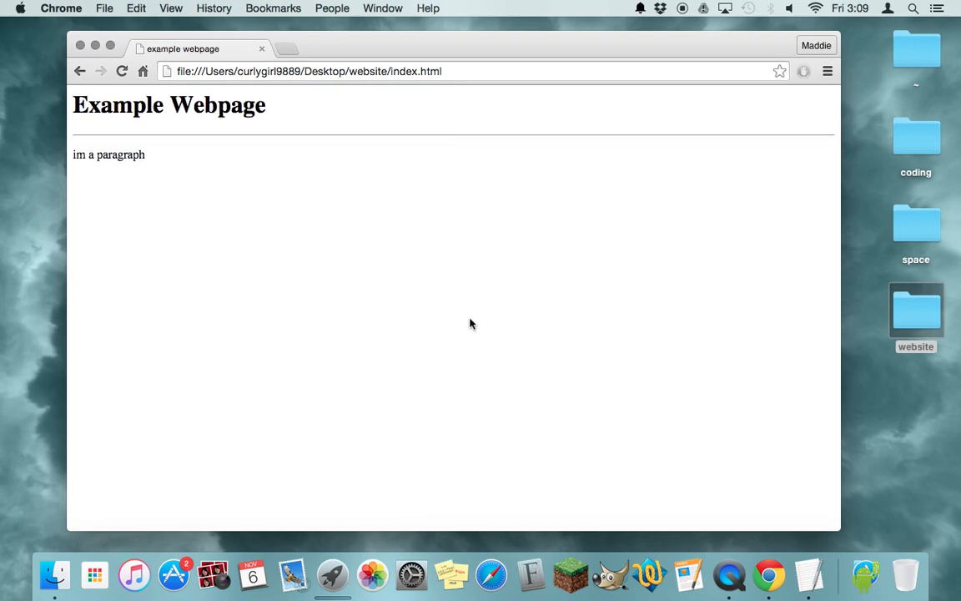
mouse_move(14, 365)
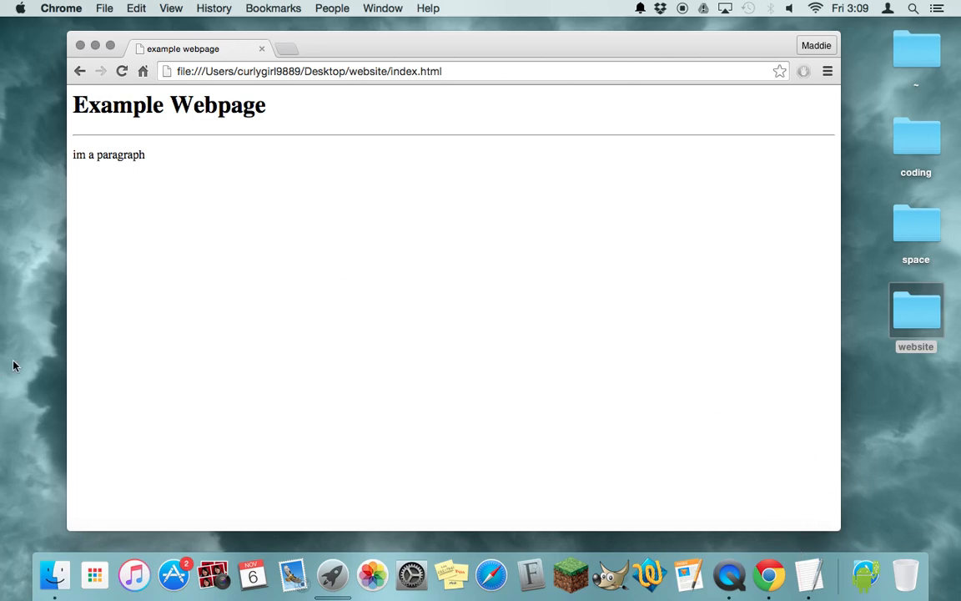
mouse_move(795, 165)
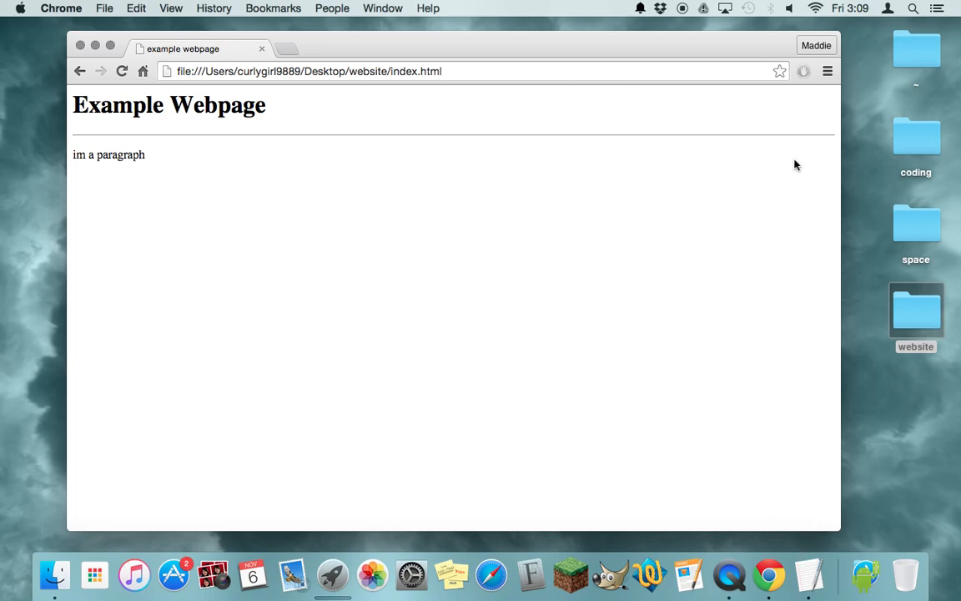
mouse_move(500, 304)
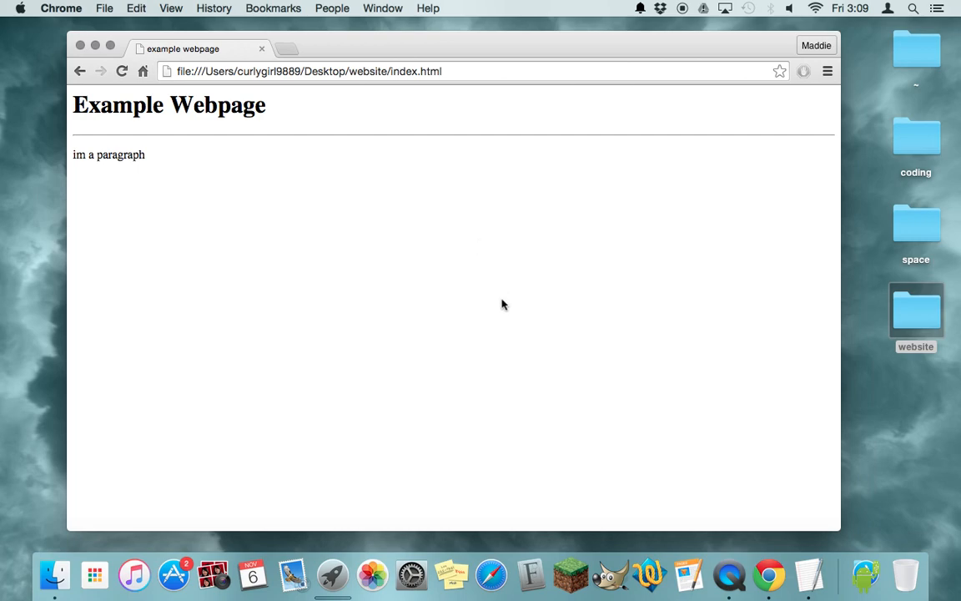
mouse_move(459, 276)
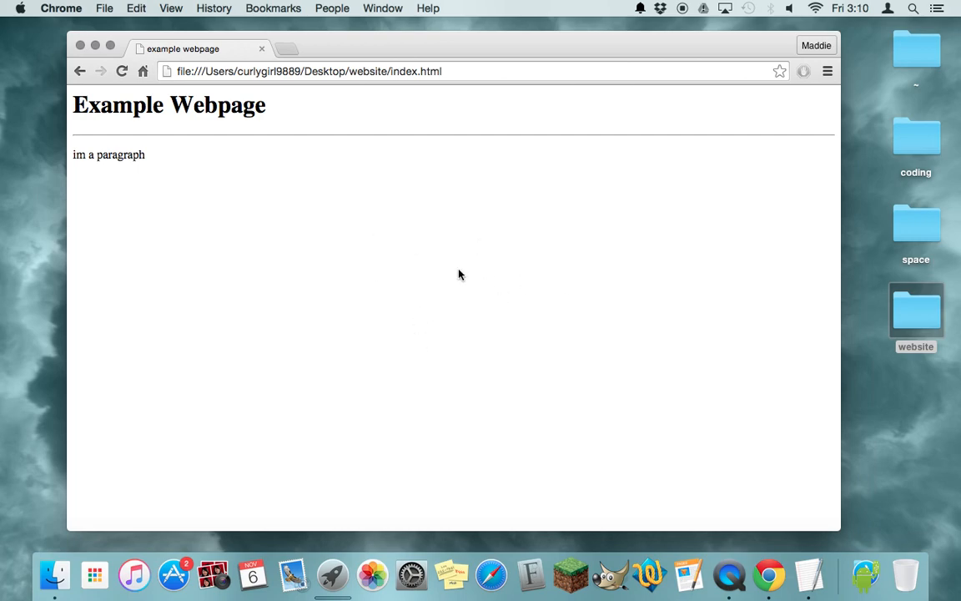
mouse_move(470, 350)
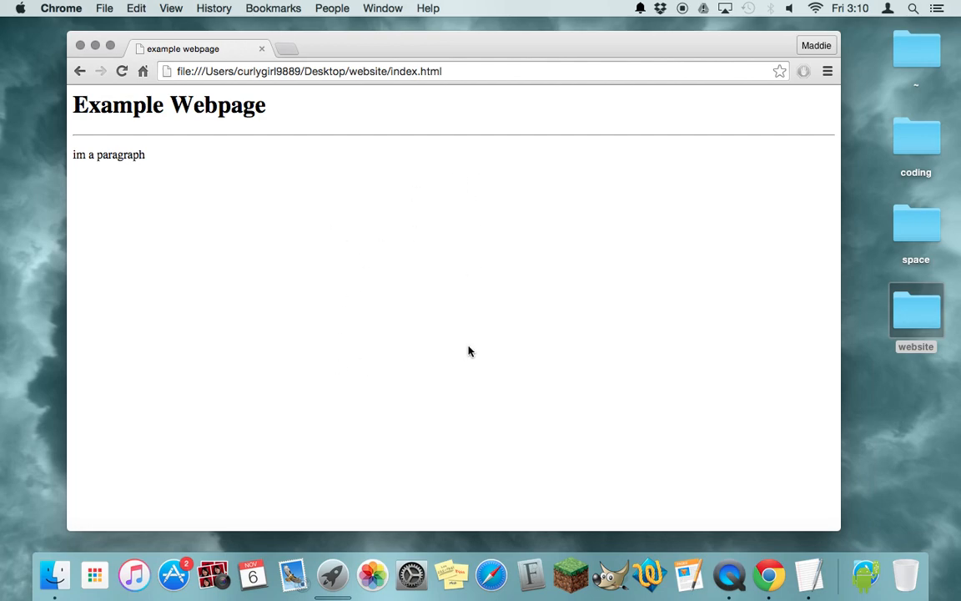
mouse_move(808, 559)
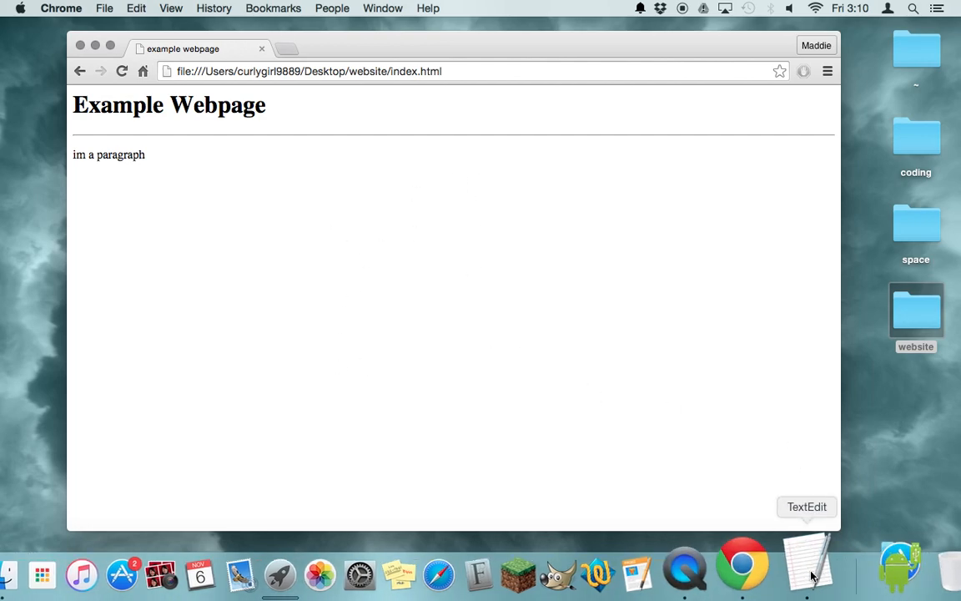
Close the <html tag with > and turn the second <head> into </head> in index.html.
click(806, 559)
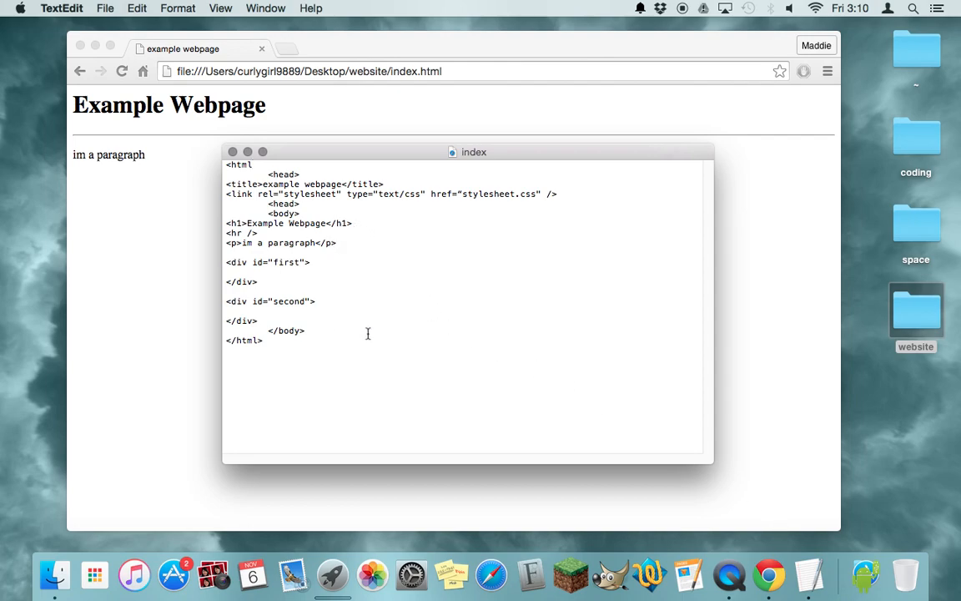
mouse_move(373, 360)
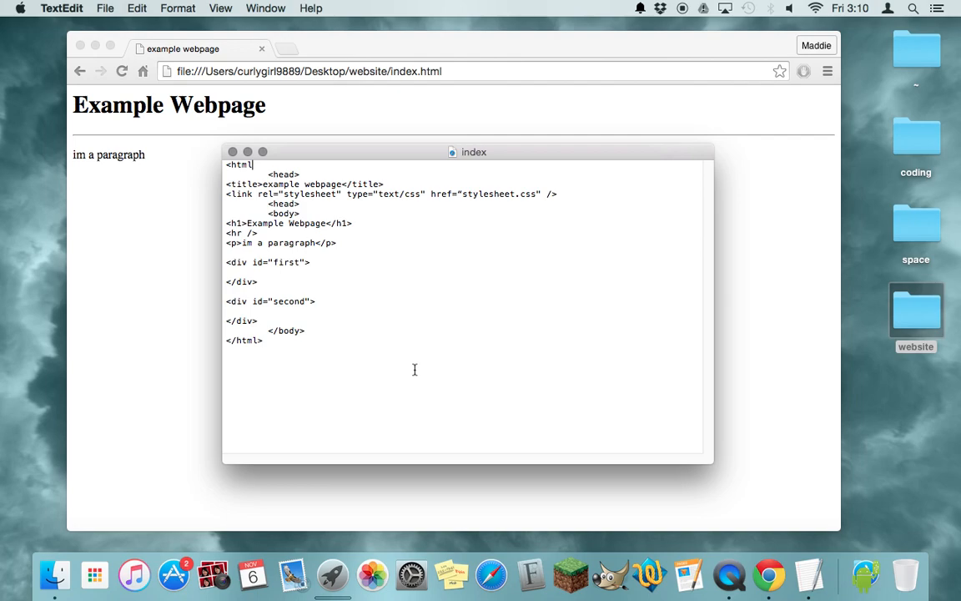
mouse_move(538, 312)
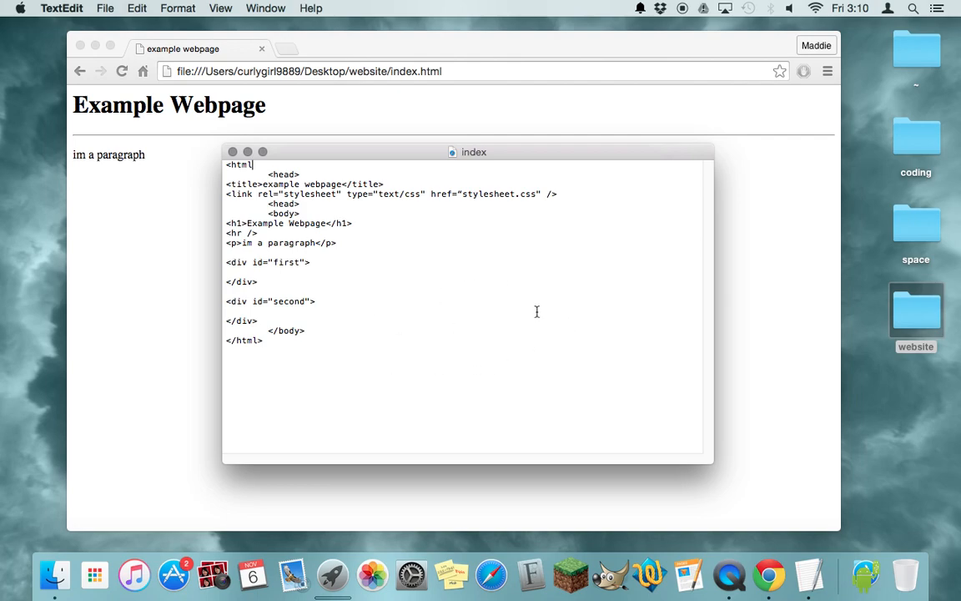
mouse_move(437, 339)
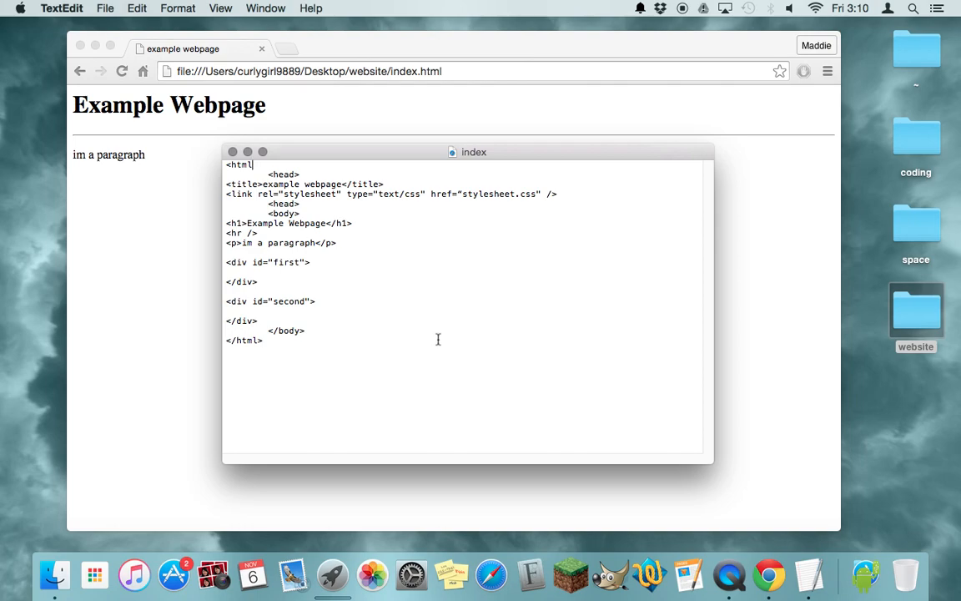
text(>)
click(263, 204)
text(/)
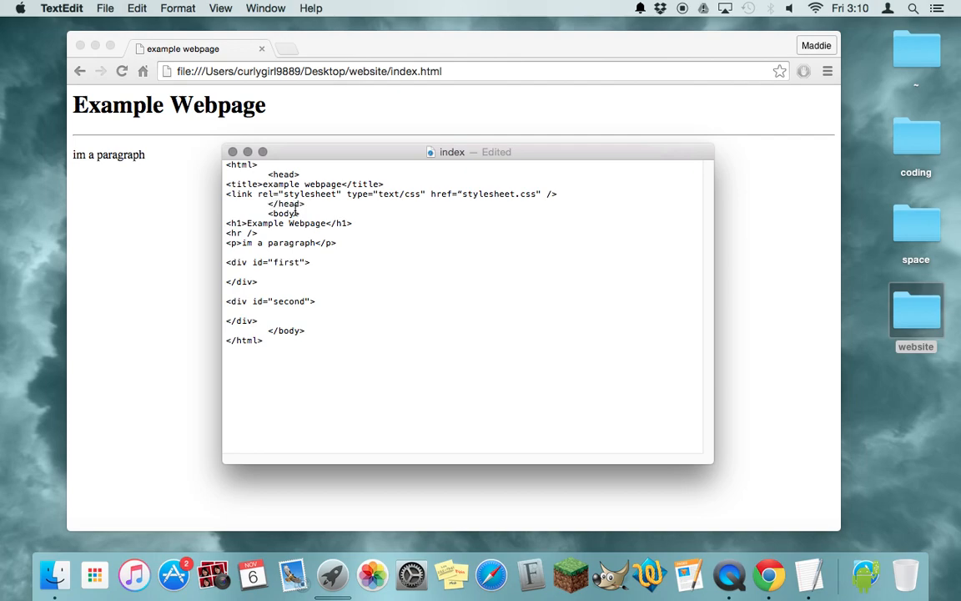
mouse_move(291, 207)
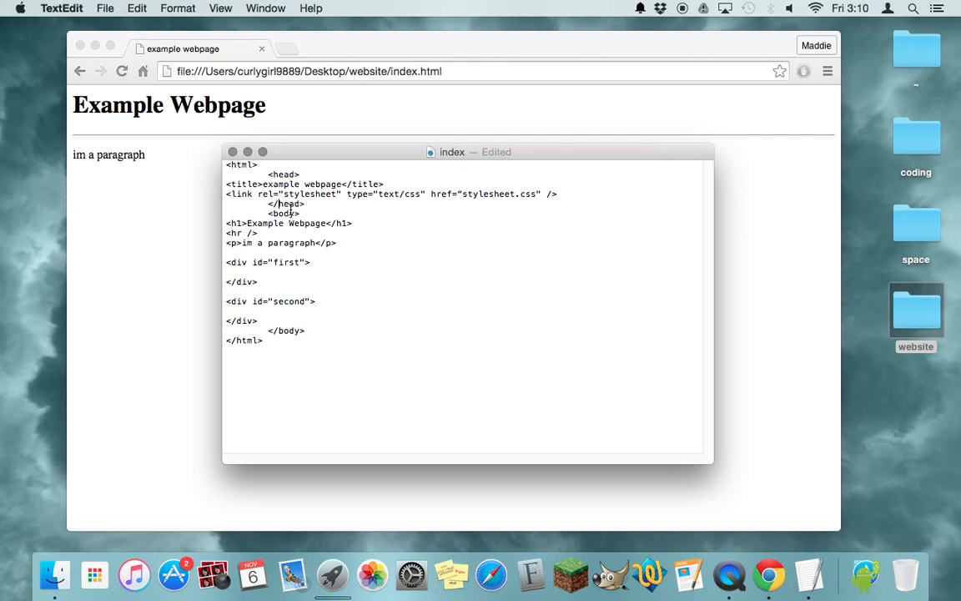
mouse_move(447, 265)
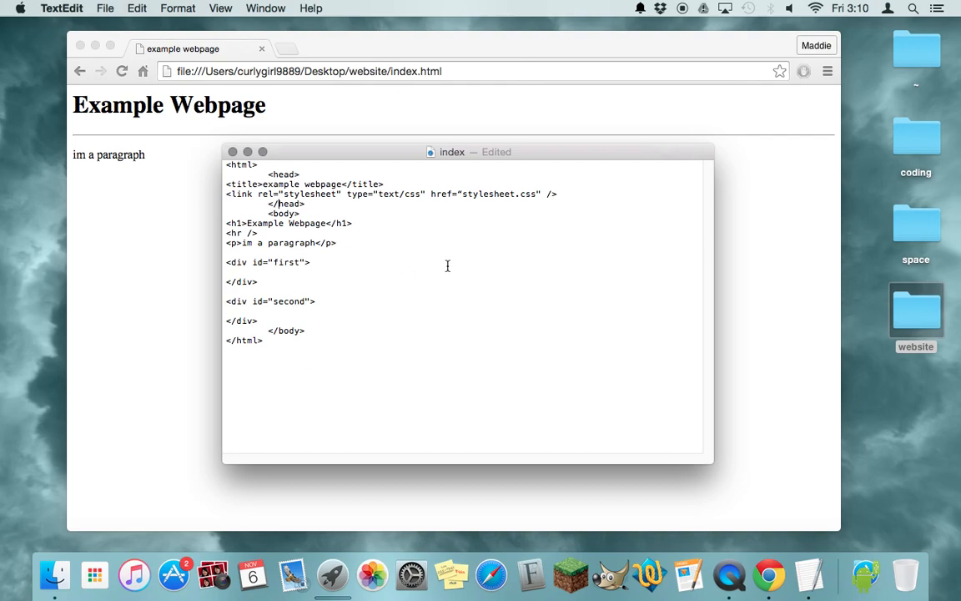
mouse_move(486, 217)
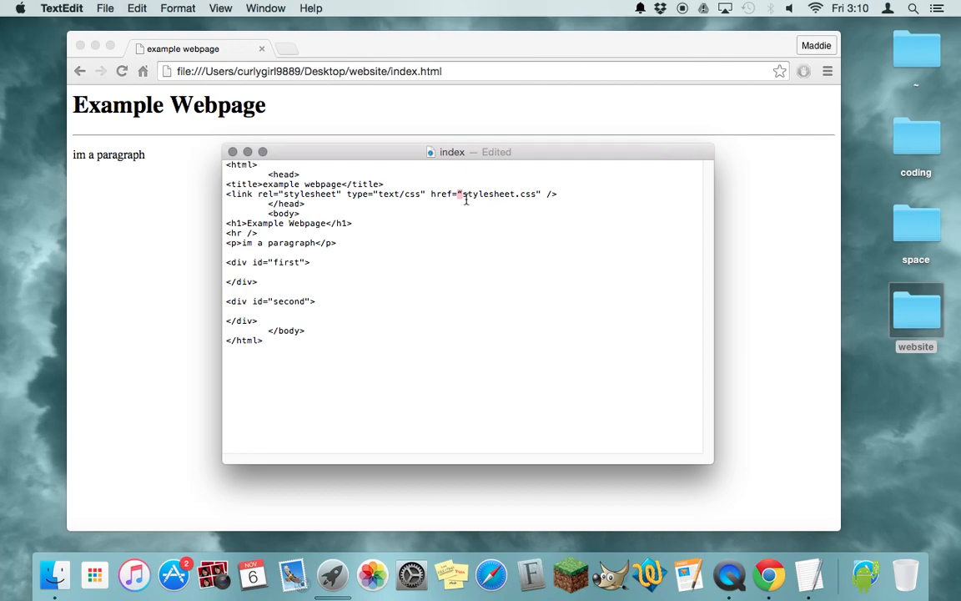
mouse_move(490, 237)
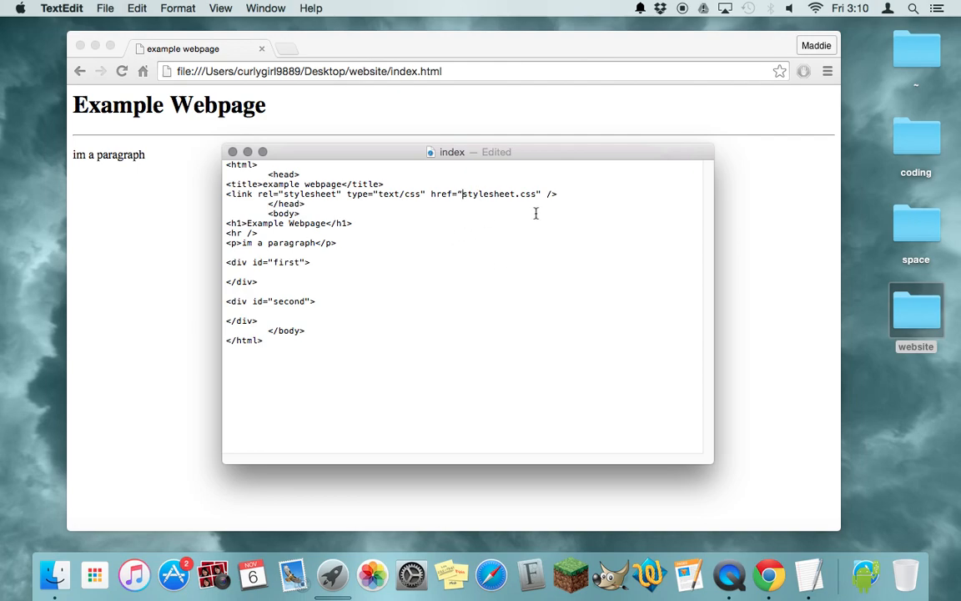
click(60, 7)
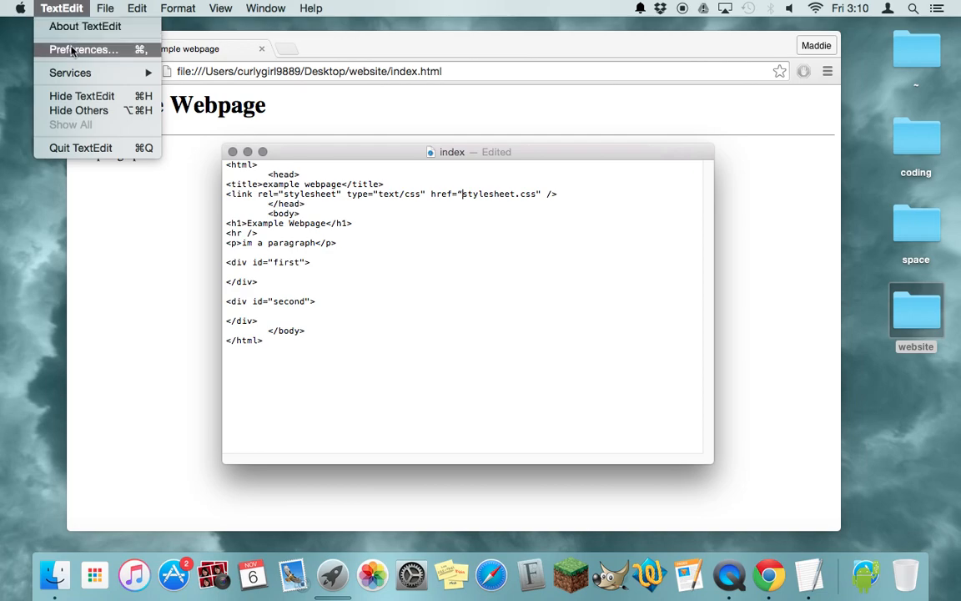
Set TextEdit Preferences to create new documents as plain text, then quit TextEdit.
click(84, 50)
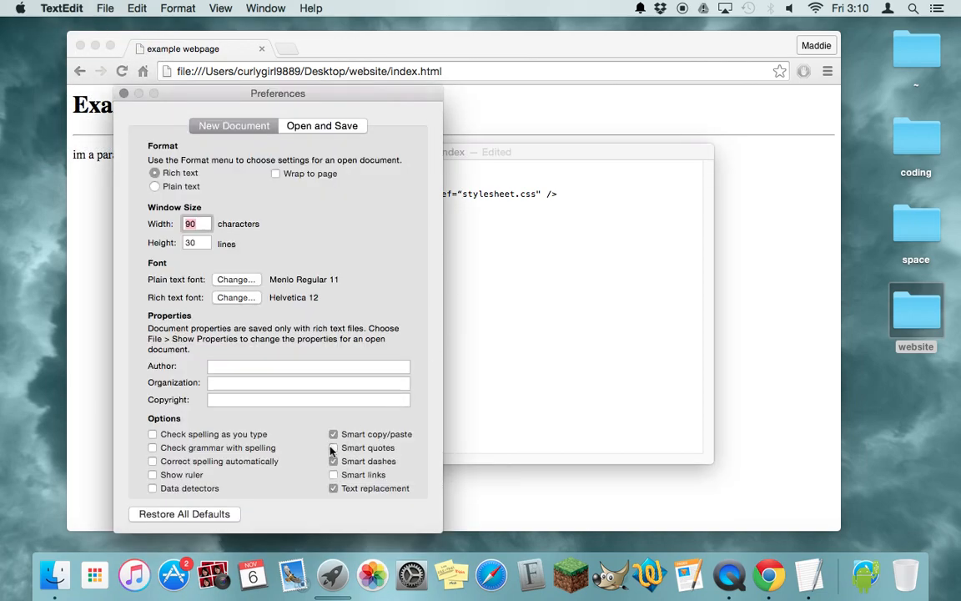
drag(277, 93, 251, 73)
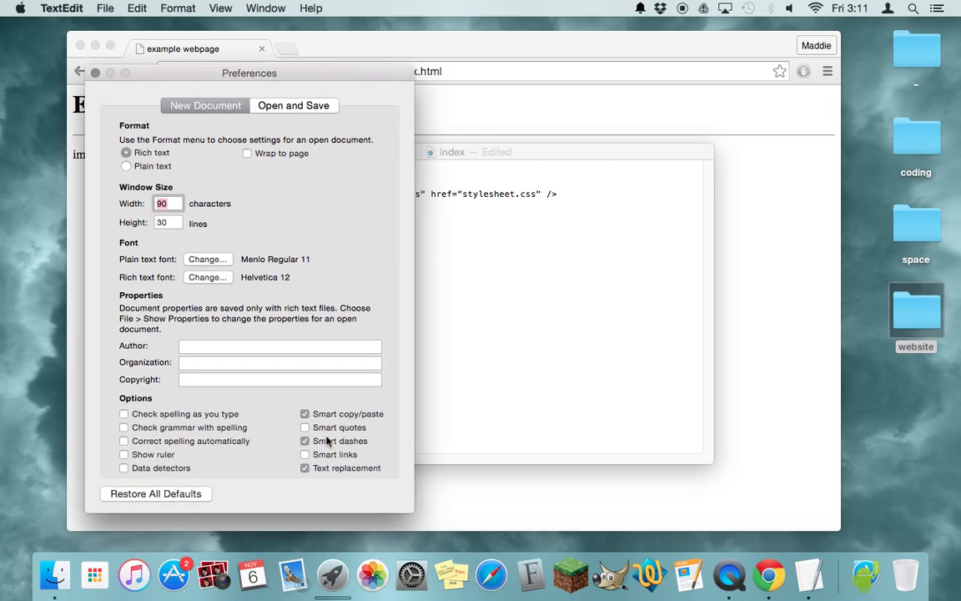
mouse_move(314, 427)
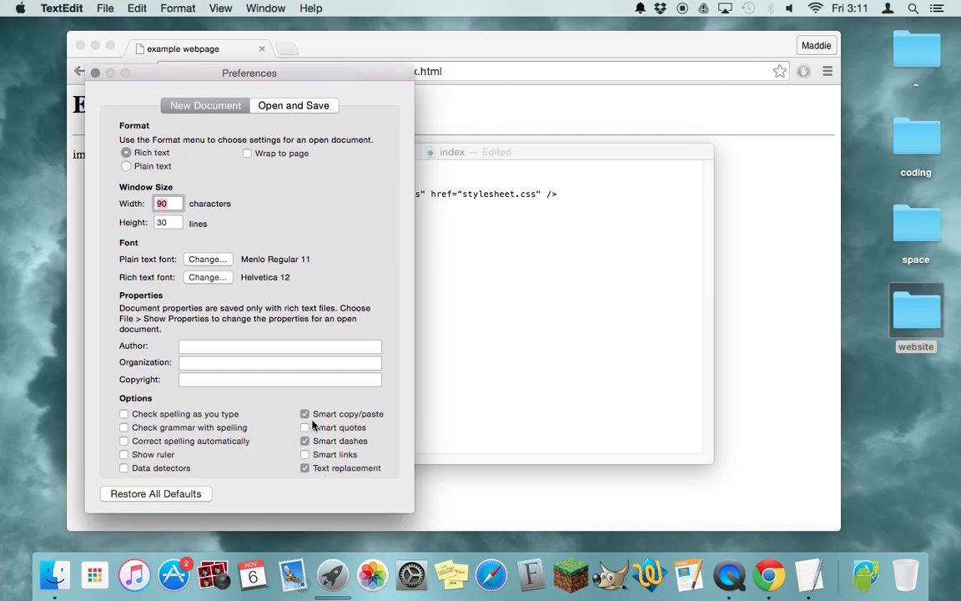
click(127, 165)
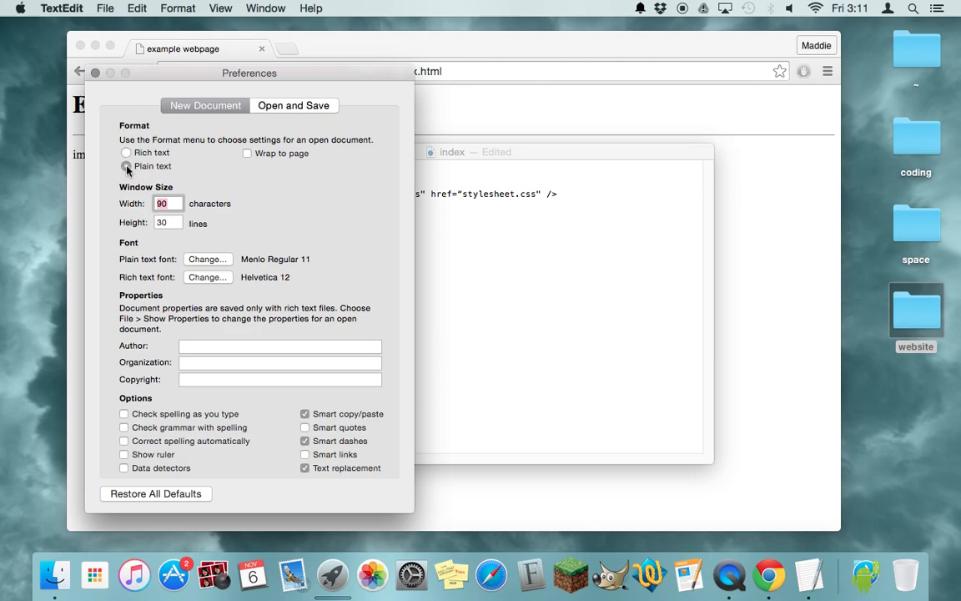
click(127, 166)
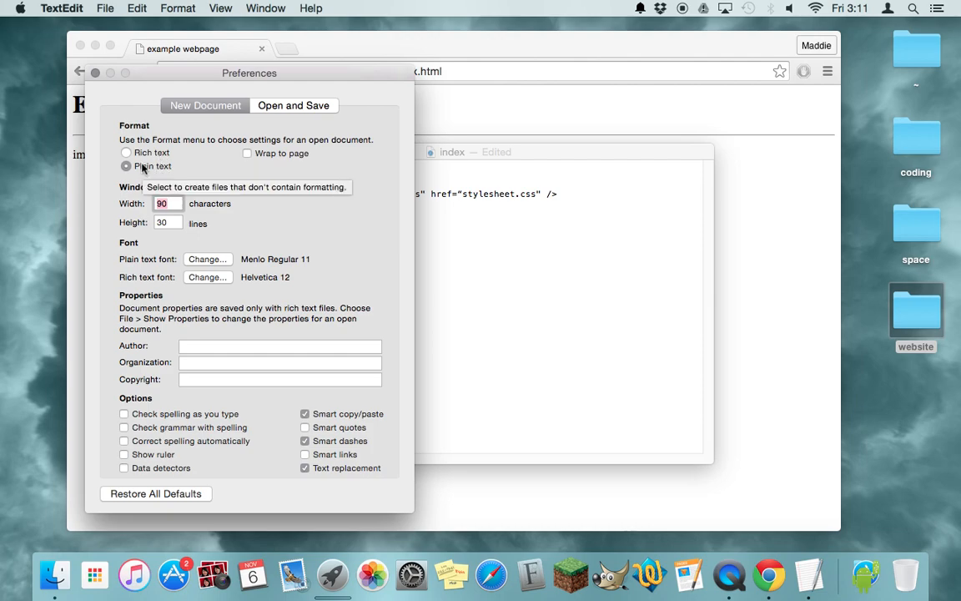
mouse_move(341, 432)
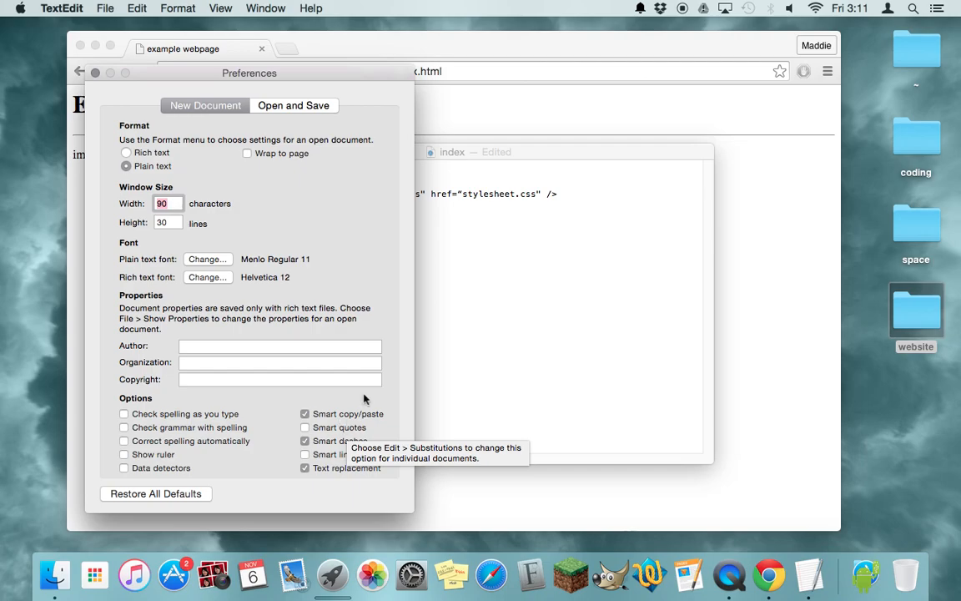
mouse_move(461, 200)
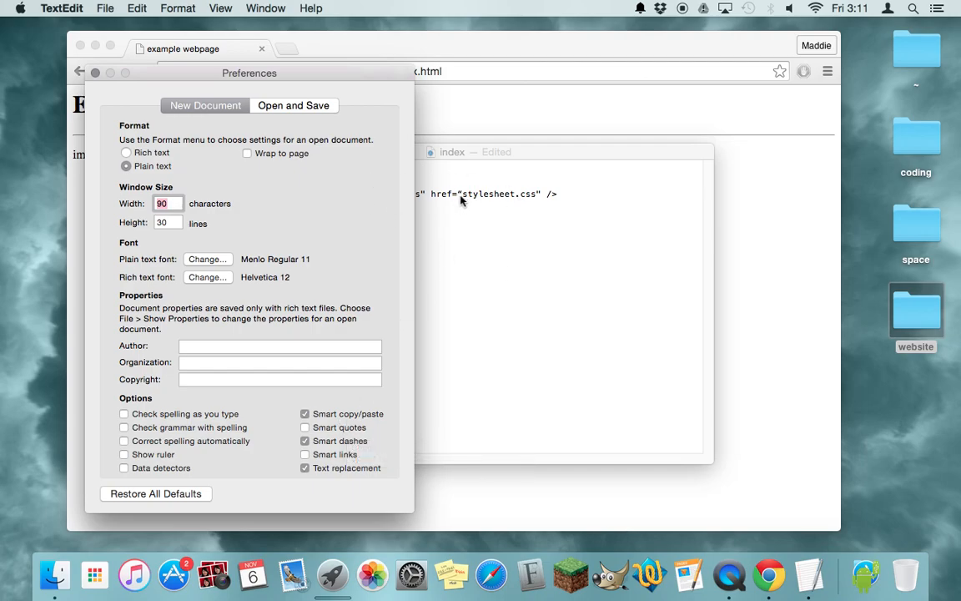
mouse_move(90, 77)
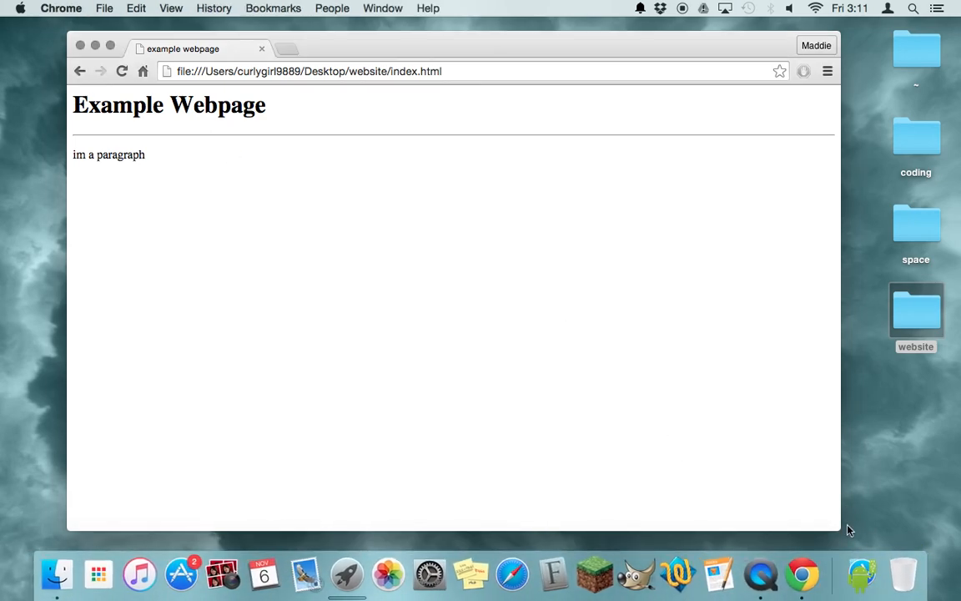
Relaunch TextEdit and open index and stylesheet from the website folder.
click(97, 574)
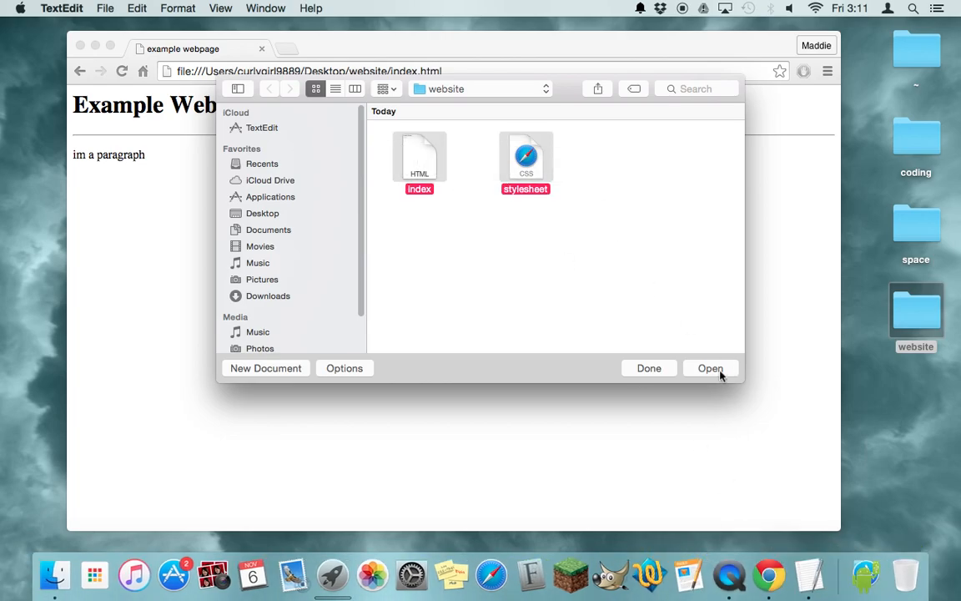
click(711, 369)
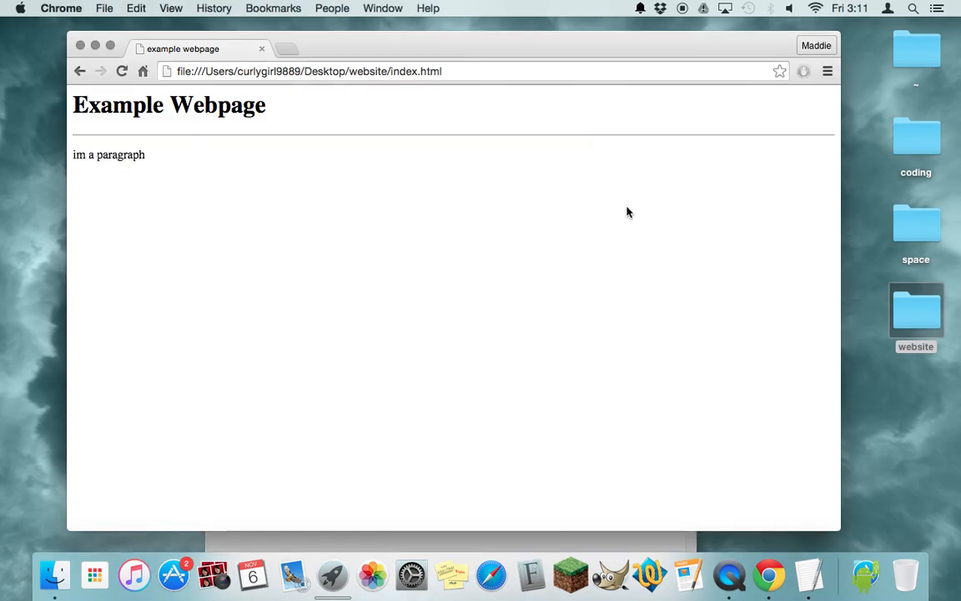
mouse_move(519, 50)
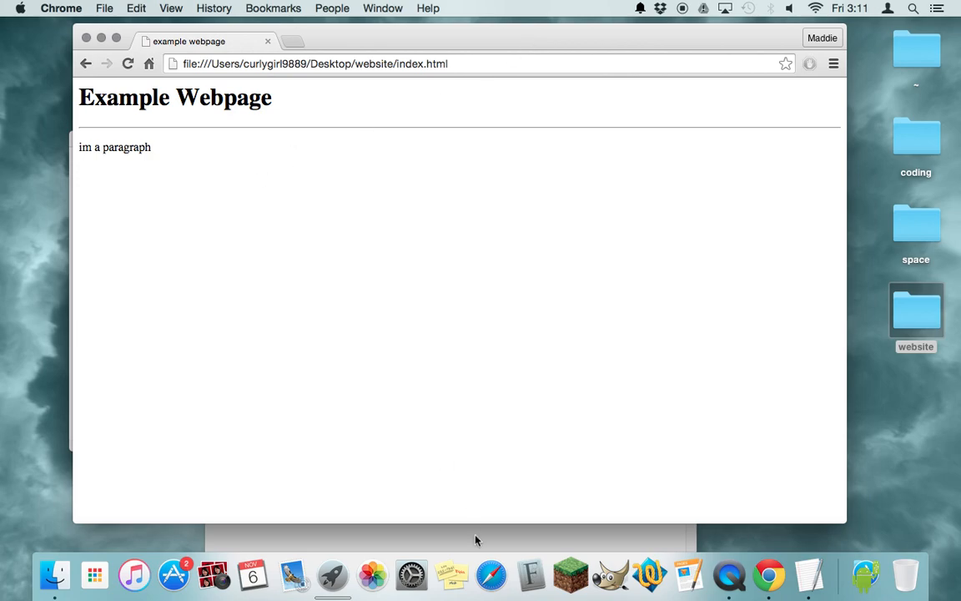
Add ; after lightgrey and { after #first in stylesheet.css, then save it.
click(811, 573)
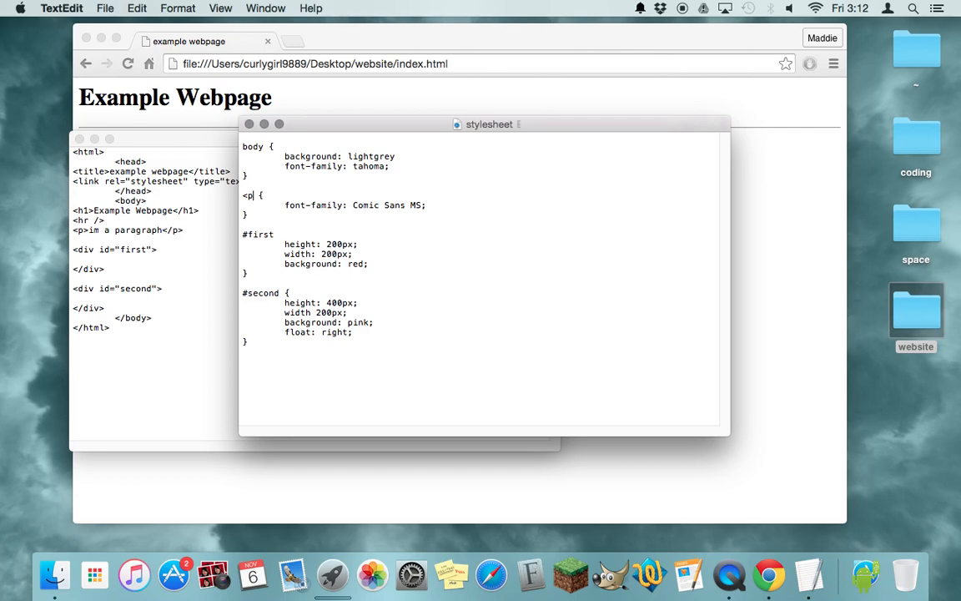
key(backspace)
text(;)
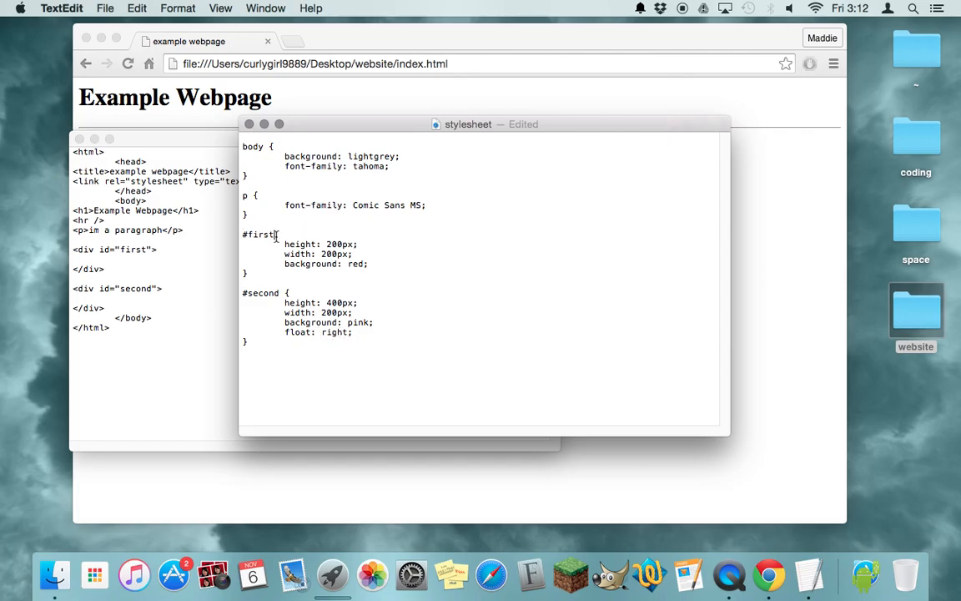
text({)
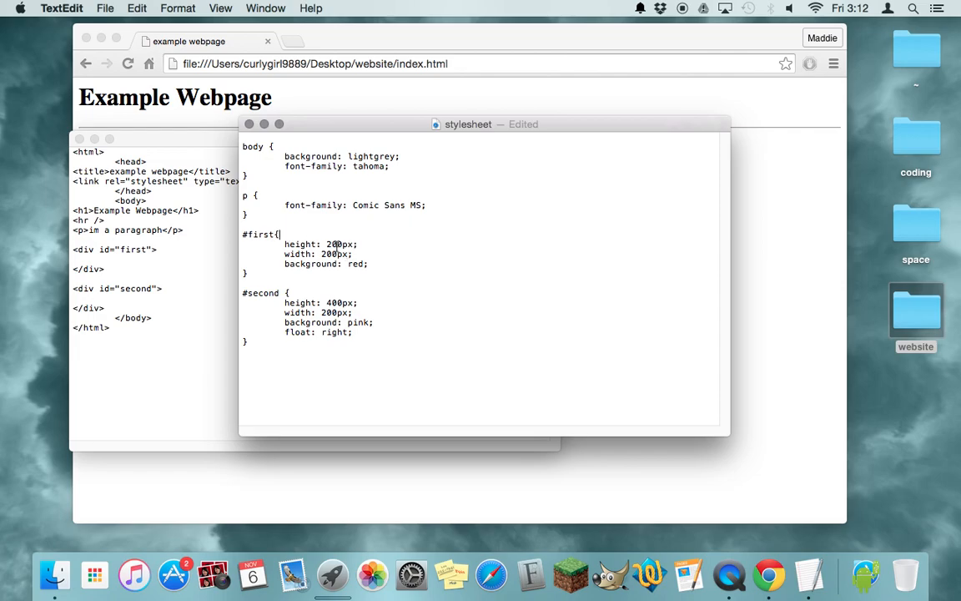
key(cmd+s)
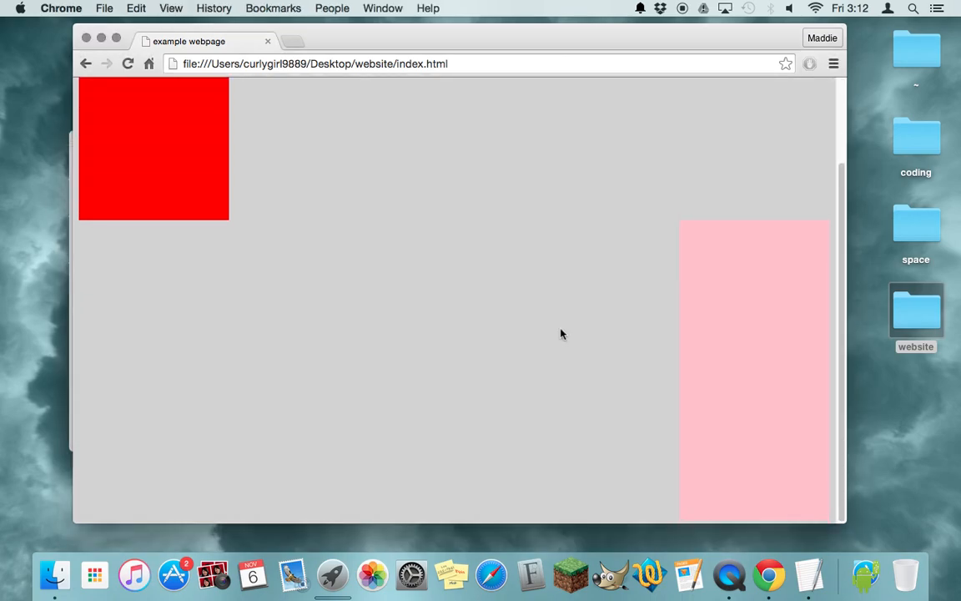
Scroll the rendered page to view the heading, paragraph, and red and pink boxes on grey.
scroll(up, 3)
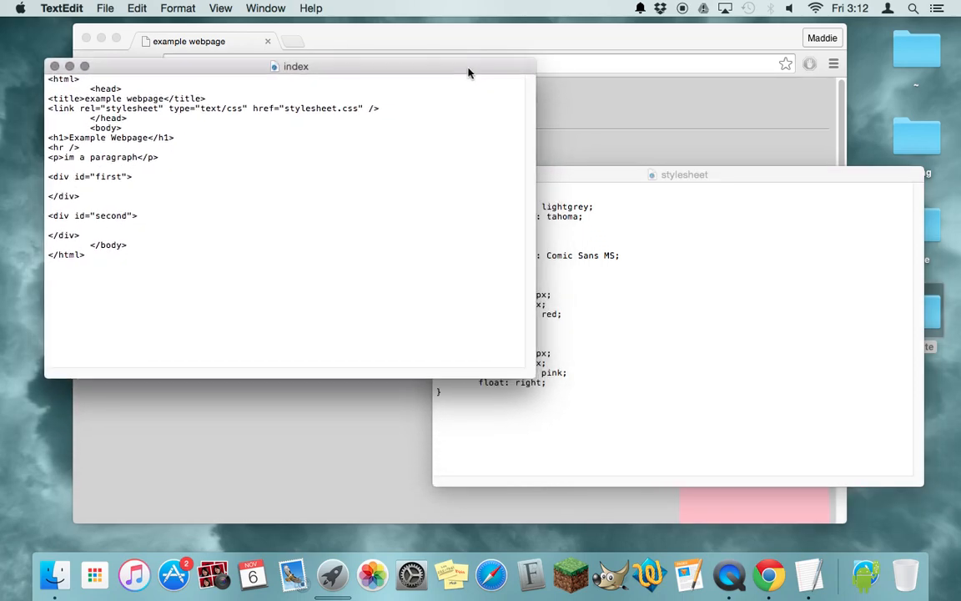
mouse_move(252, 568)
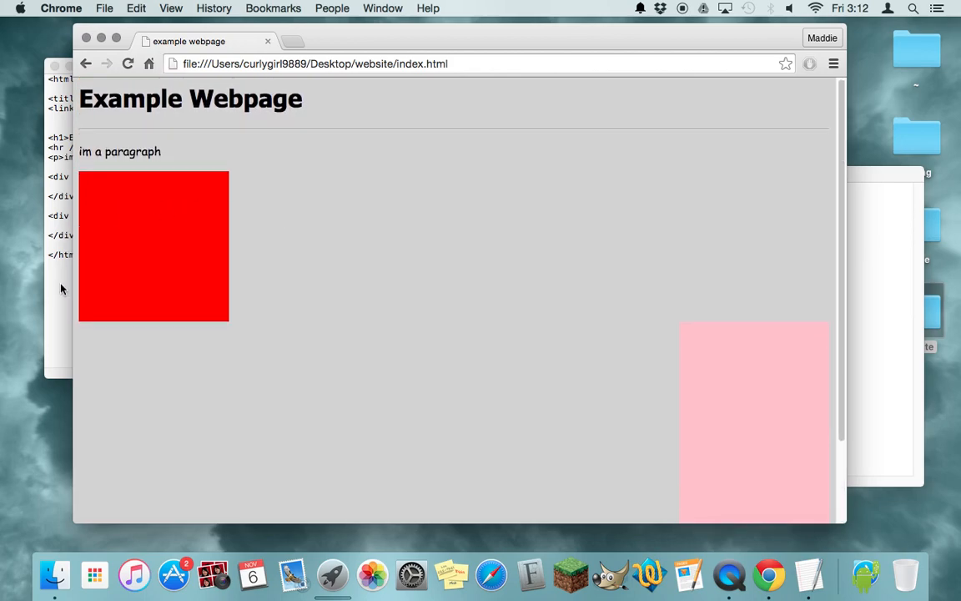
mouse_move(526, 220)
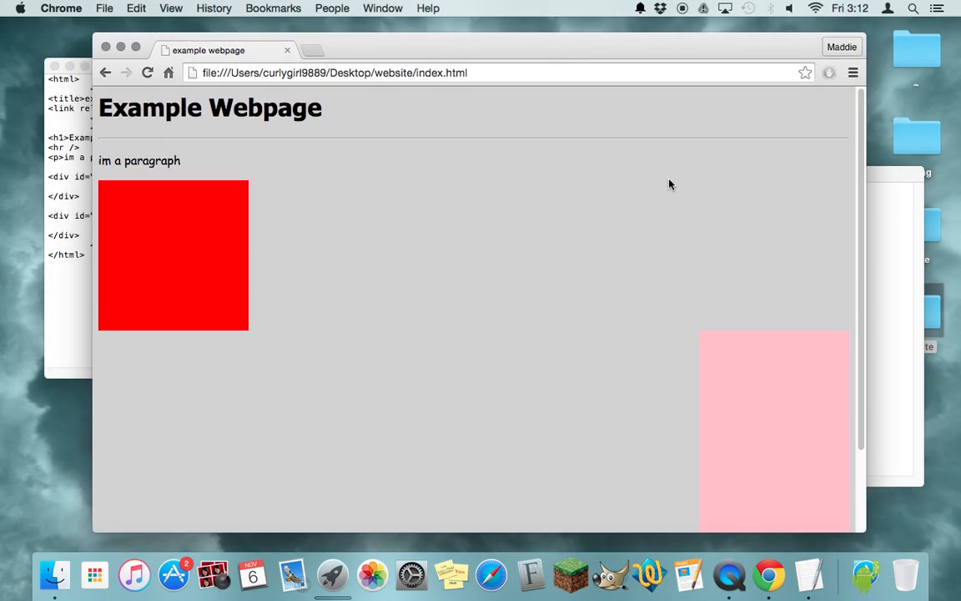
scroll(down, 3)
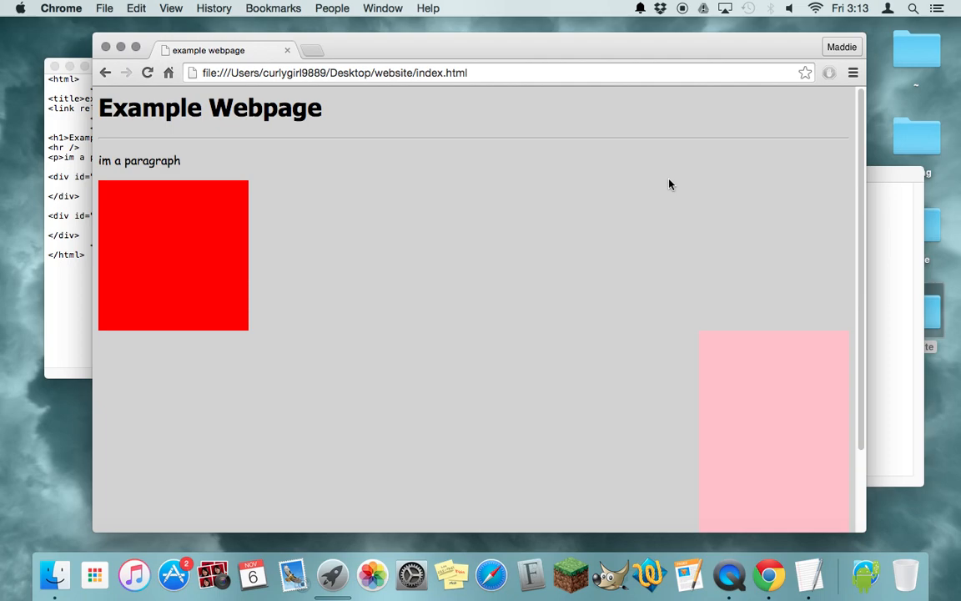
scroll(down, 3)
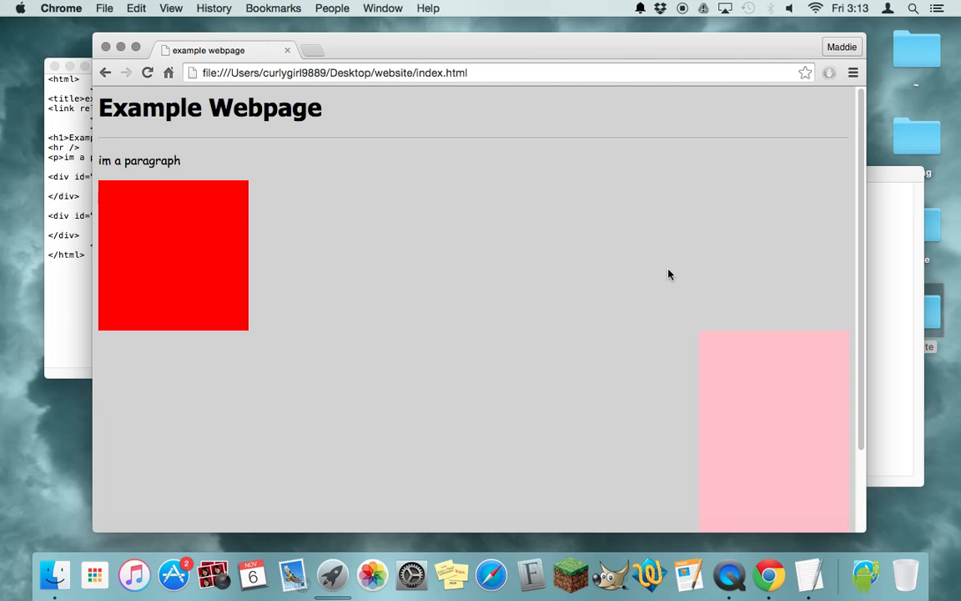
mouse_move(421, 247)
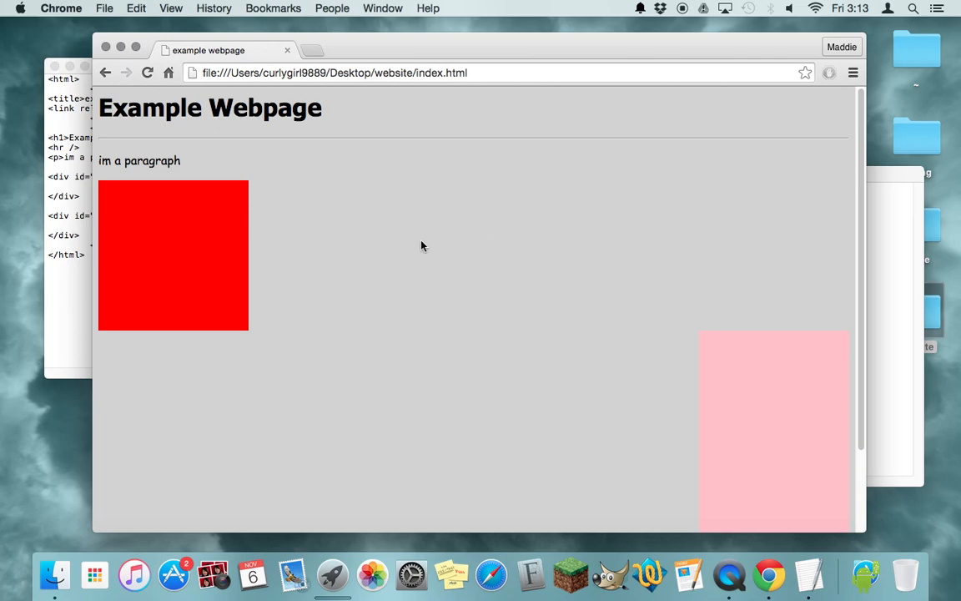
mouse_move(686, 18)
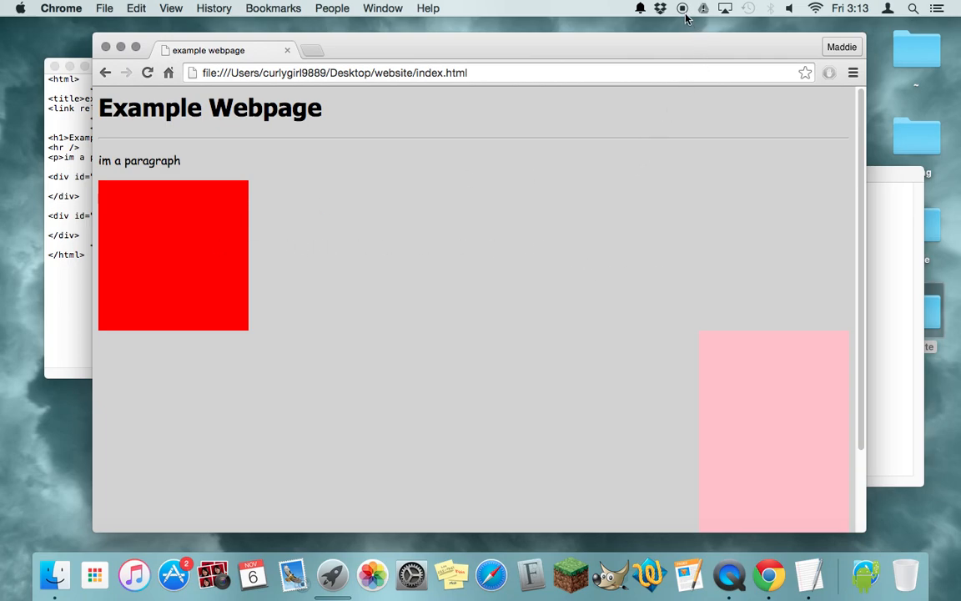